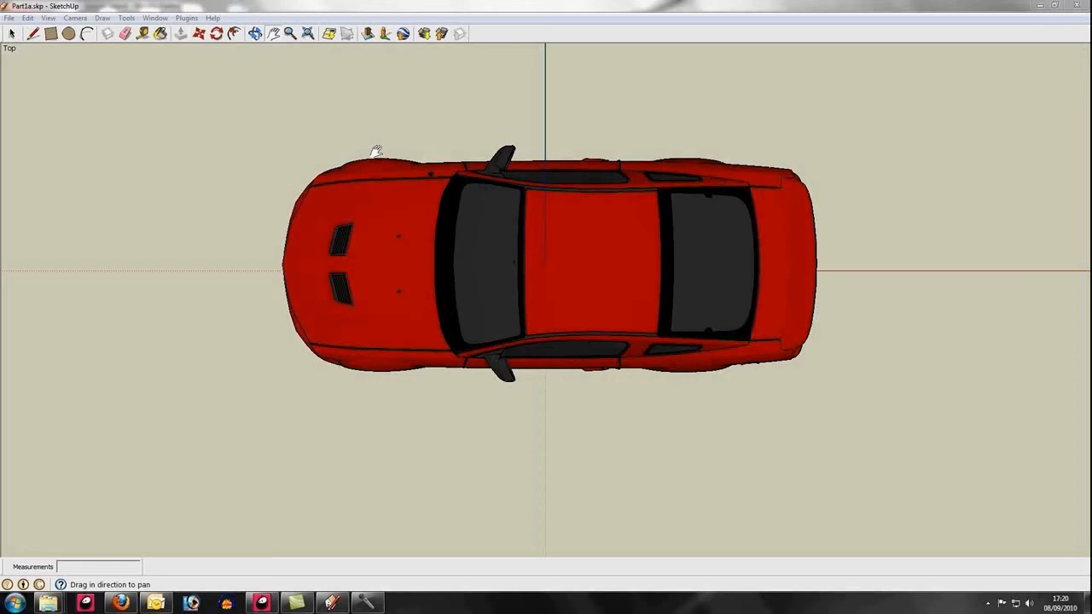
{"action": "mouse_move", "coordinate": [375, 137]}
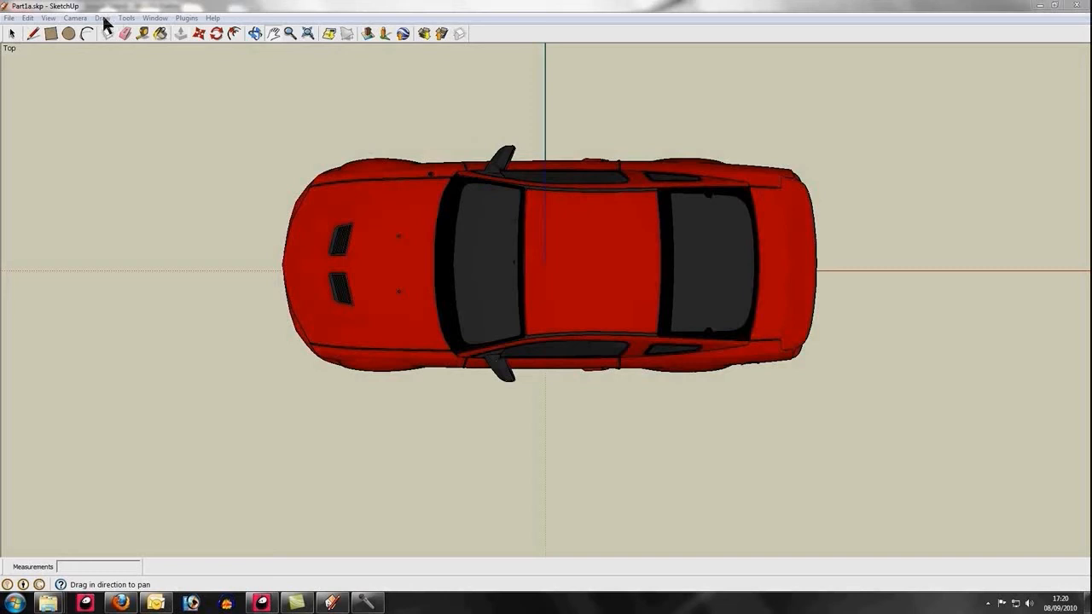
Step: Look at the car from the Front and Back views, then return to Top view
{"action": "left_click", "coordinate": [76, 17]}
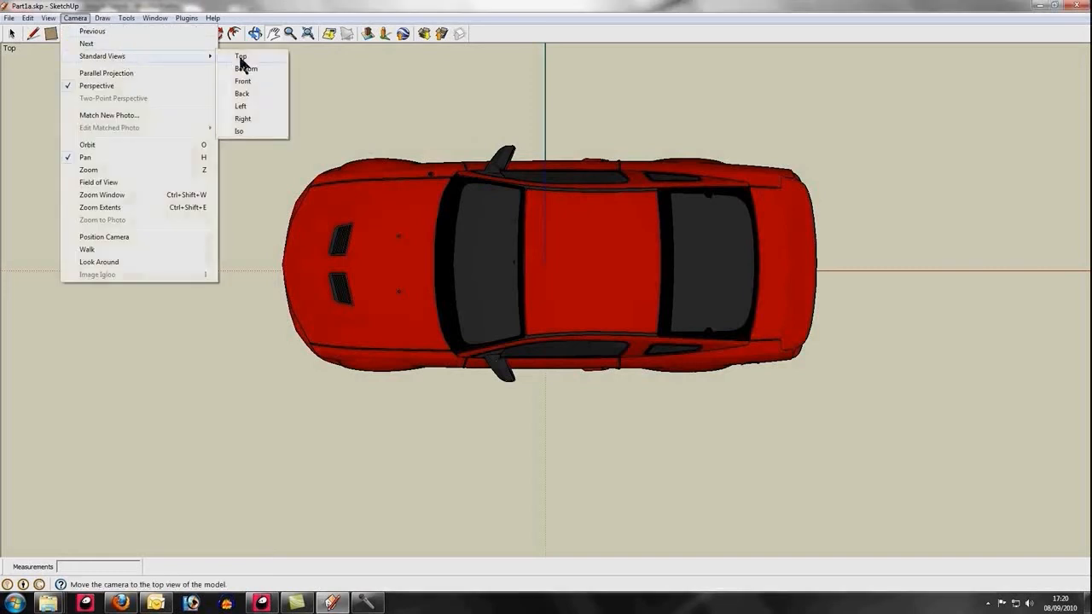
{"action": "left_click", "coordinate": [243, 81]}
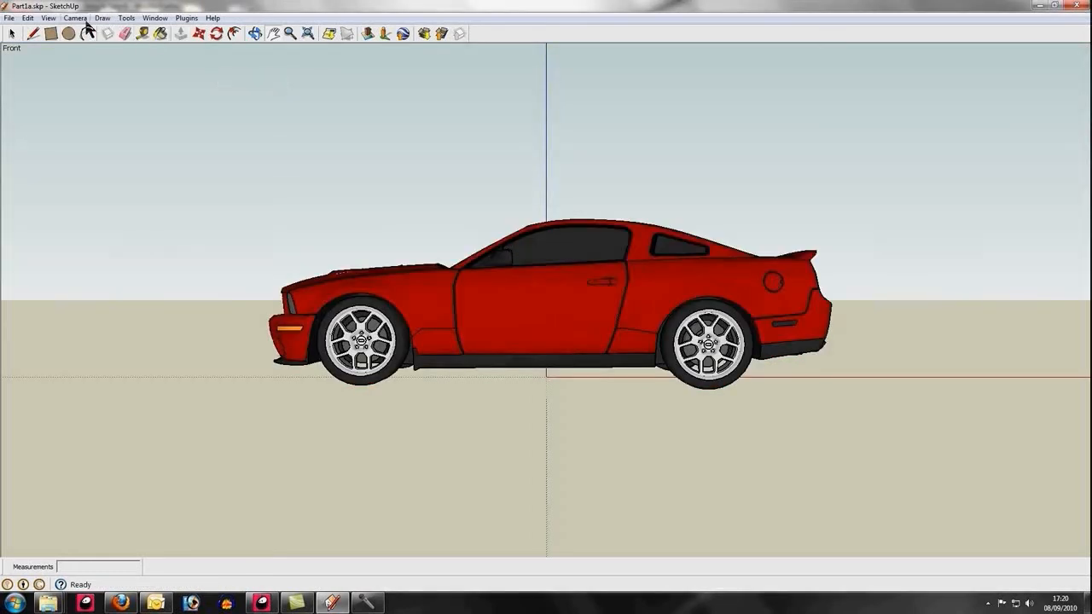
{"action": "left_click", "coordinate": [74, 17]}
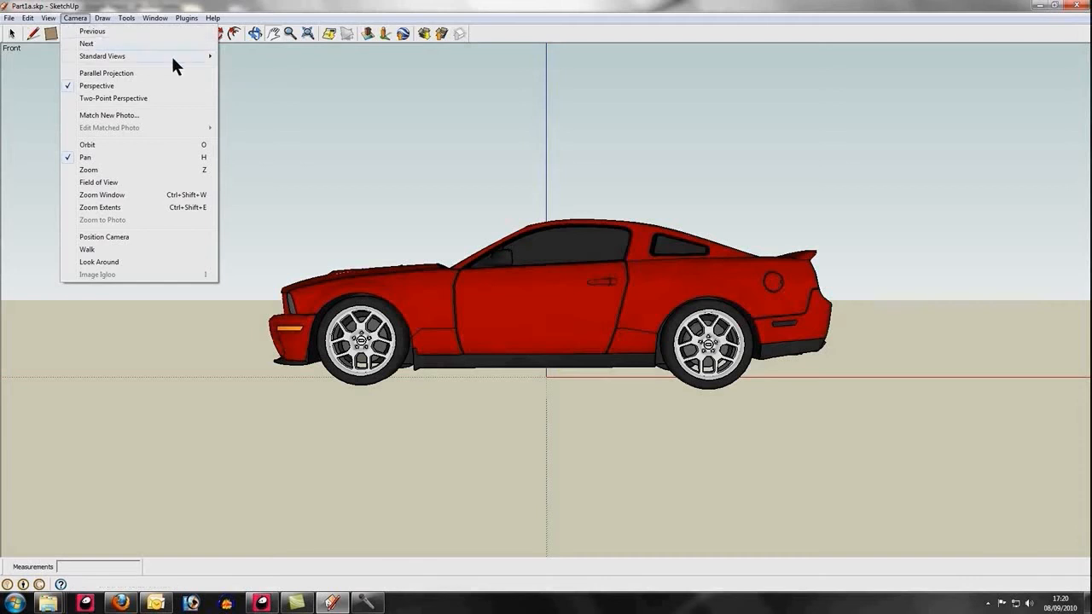
{"action": "left_click", "coordinate": [102, 56]}
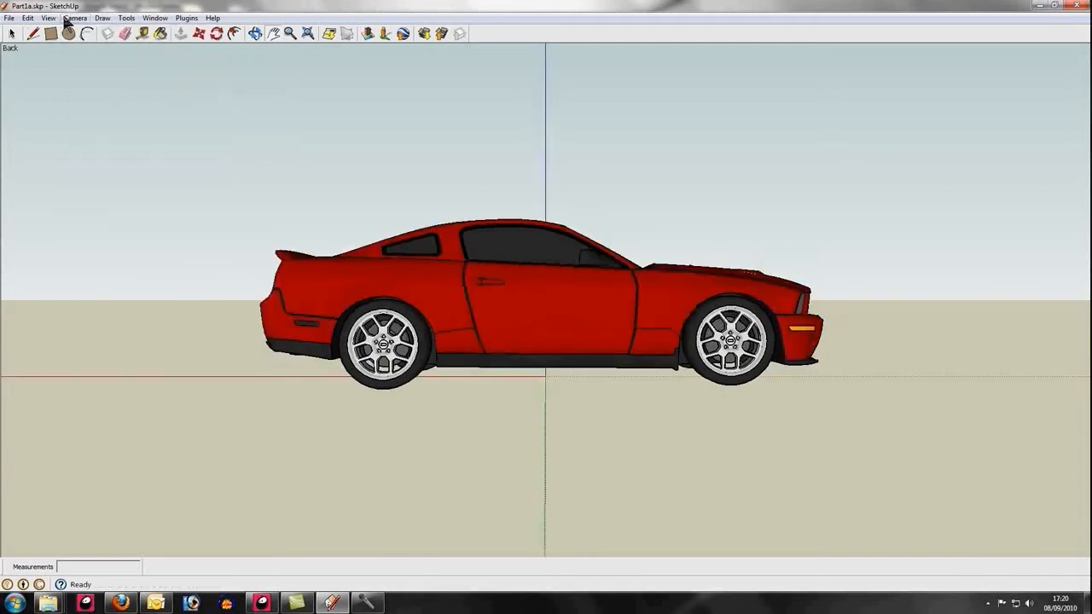
{"action": "left_click", "coordinate": [75, 17]}
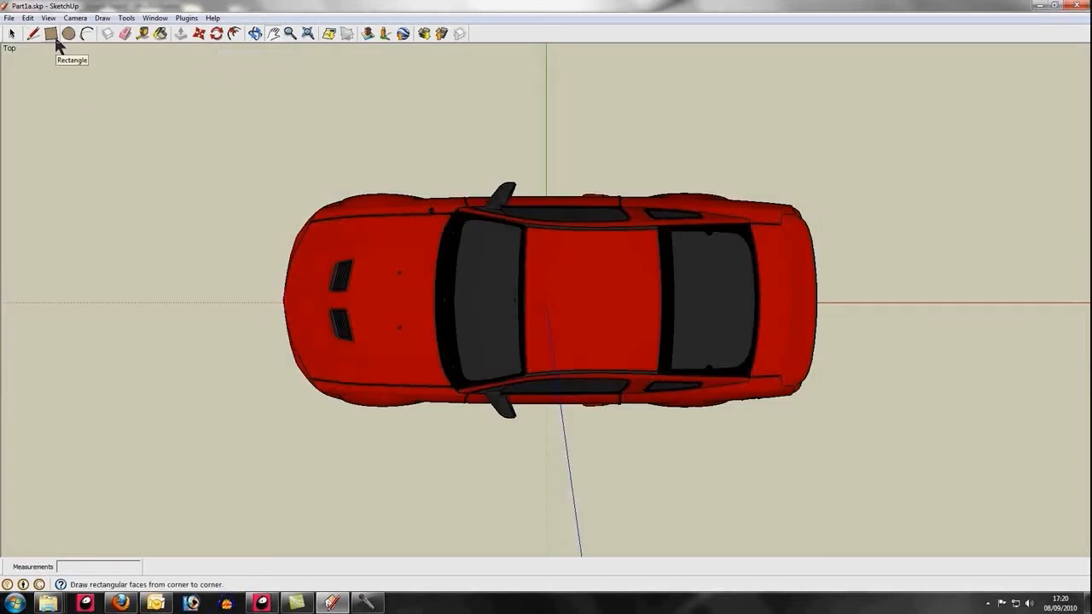
Step: Draw a rectangle over the whole car's footprint in Top view
{"action": "left_click", "coordinate": [55, 33]}
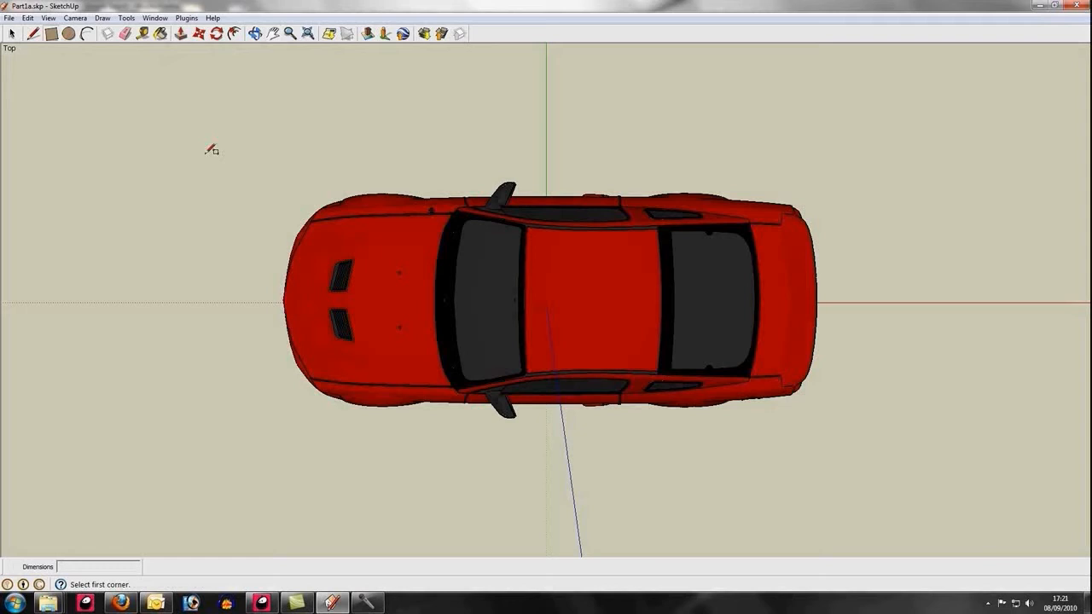
{"action": "left_click", "coordinate": [297, 220]}
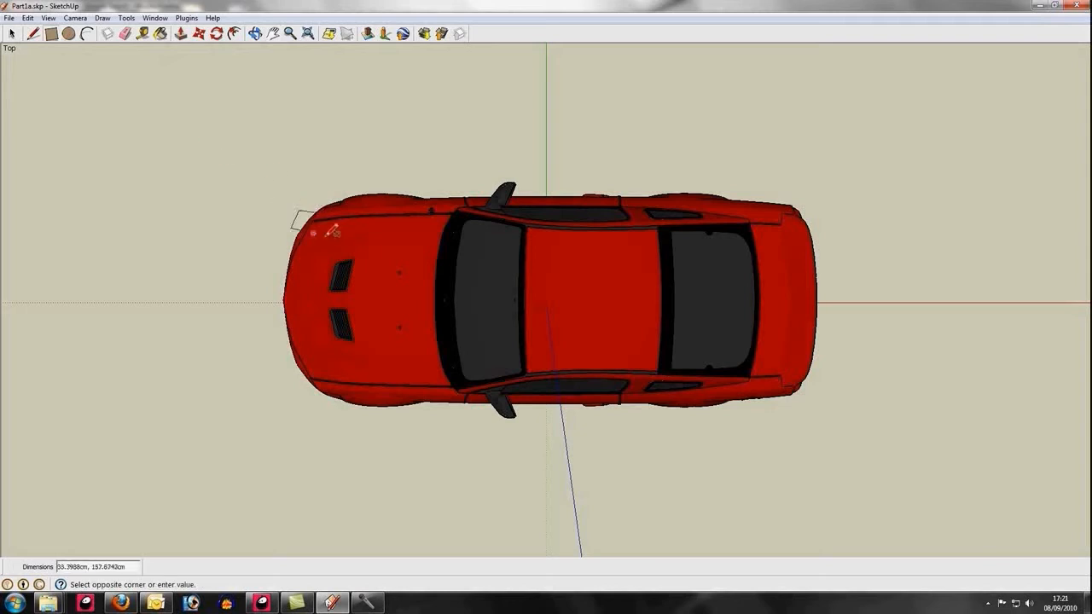
{"action": "left_click_drag", "start_coordinate": [301, 210], "coordinate": [802, 407]}
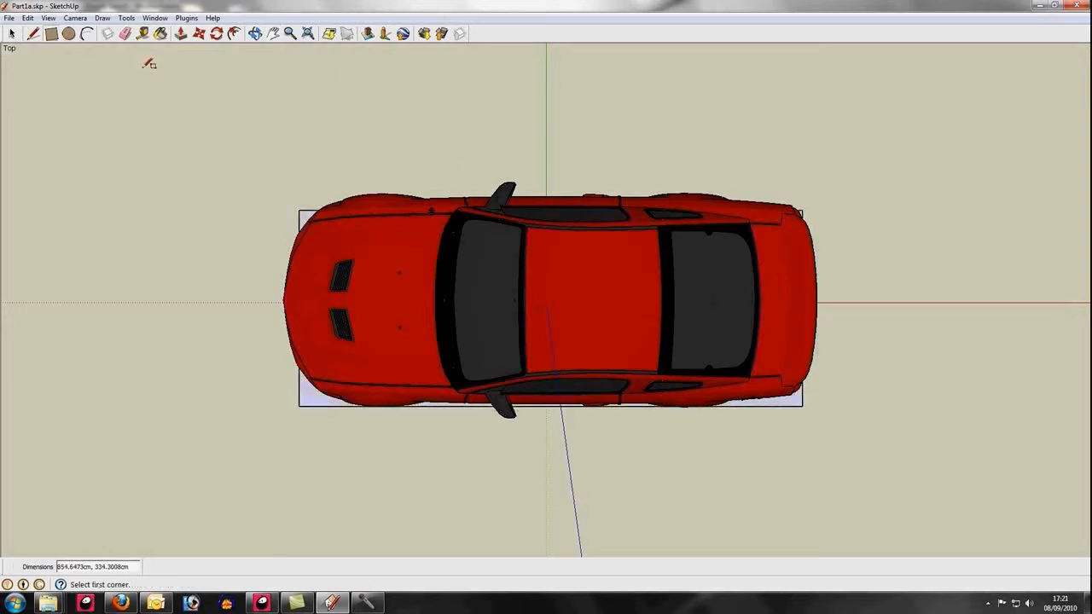
{"action": "mouse_move", "coordinate": [184, 33]}
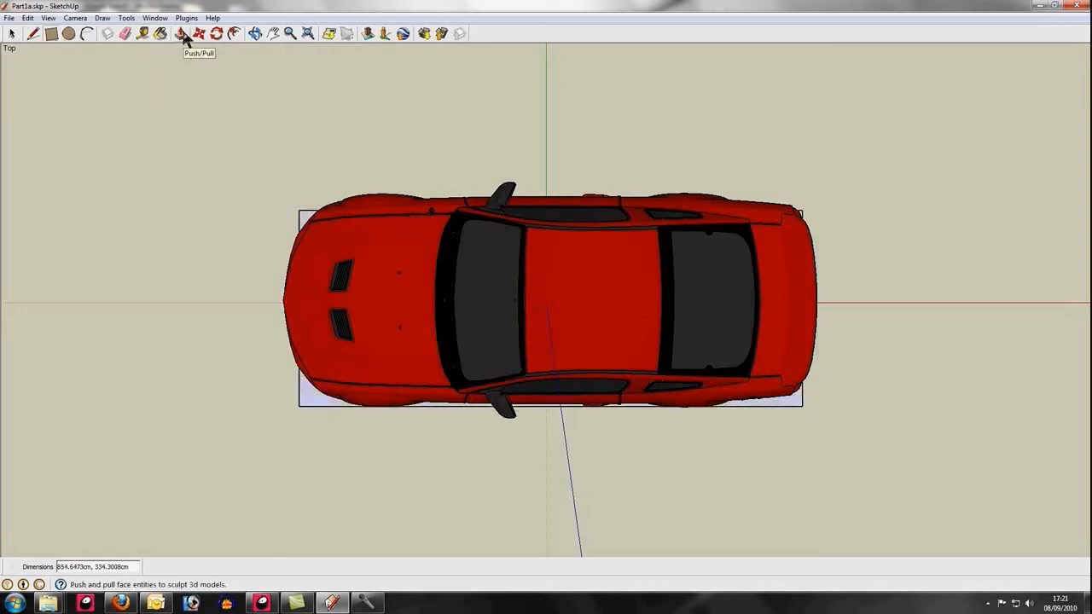
Step: Push/Pull the rectangle up into a tall white box, orbiting to inspect its corner
{"action": "left_click", "coordinate": [181, 33]}
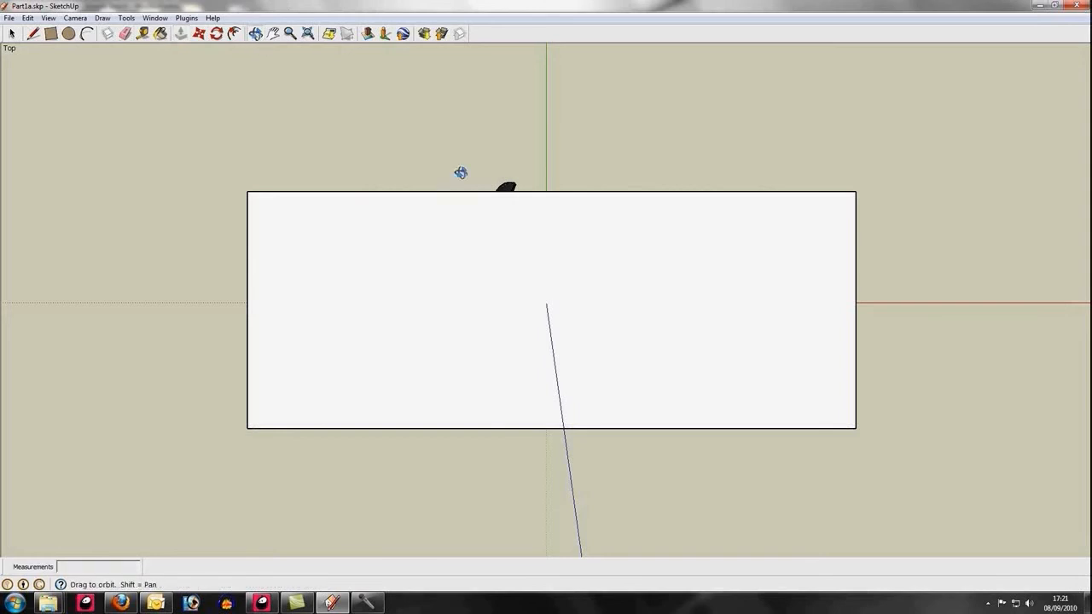
{"action": "left_click_drag", "start_coordinate": [461, 173], "coordinate": [693, 368]}
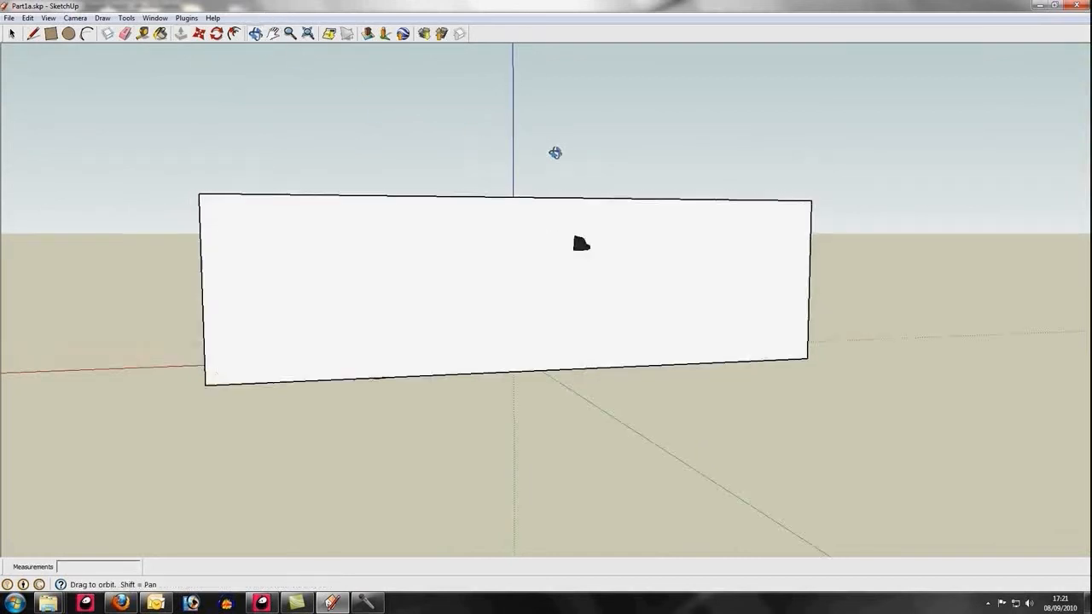
{"action": "left_click_drag", "start_coordinate": [556, 153], "coordinate": [246, 245]}
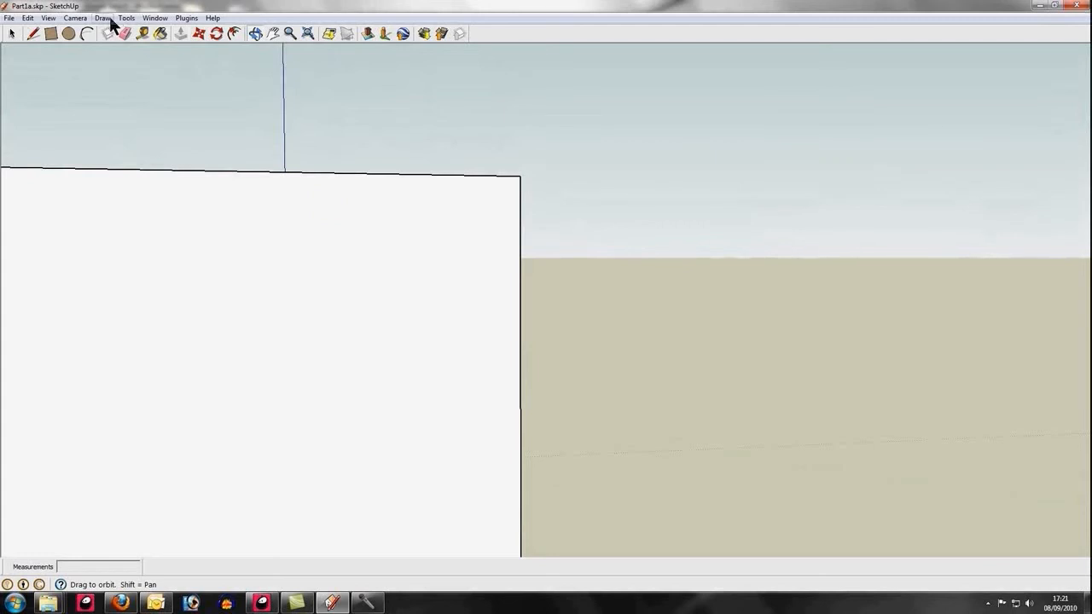
Step: From the Left and Right views, push/pull the box's end faces to span the car's length
{"action": "left_click", "coordinate": [75, 17]}
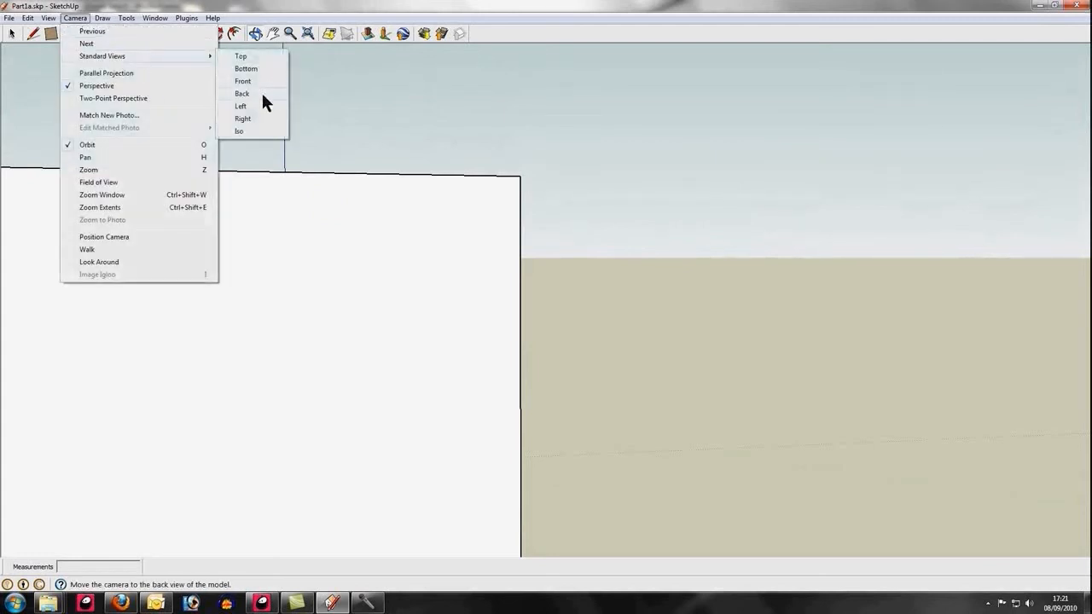
{"action": "left_click", "coordinate": [241, 106]}
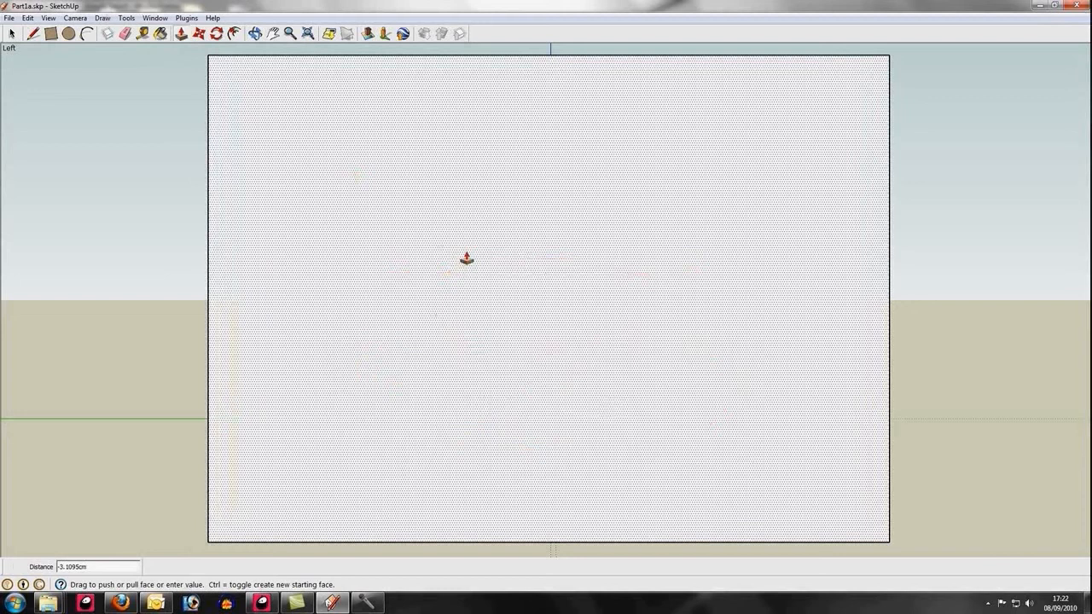
{"action": "left_click", "coordinate": [75, 17]}
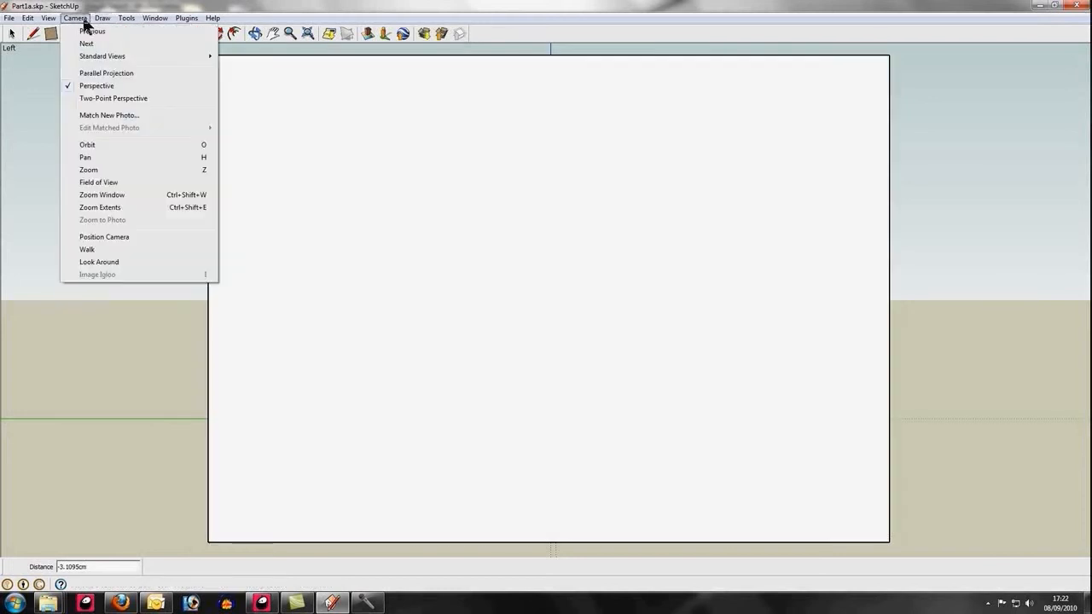
{"action": "mouse_move", "coordinate": [103, 57]}
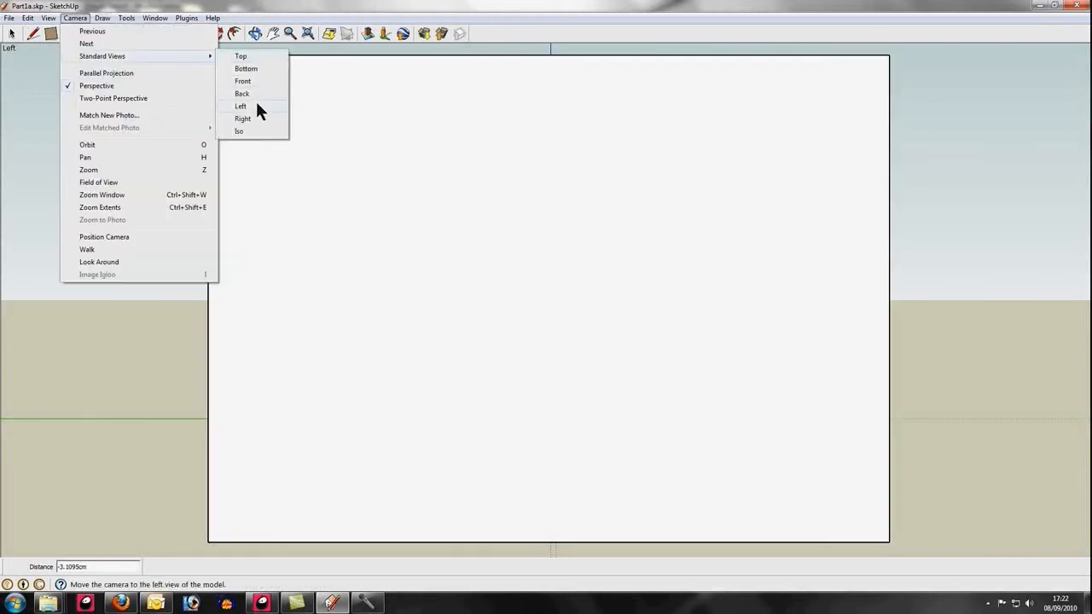
{"action": "left_click", "coordinate": [244, 118]}
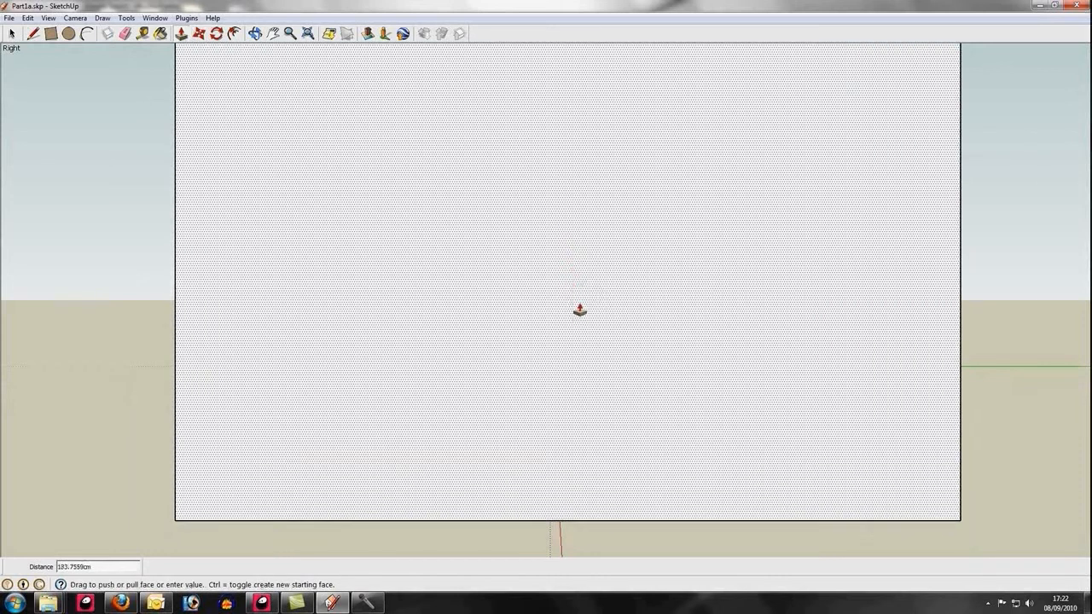
{"action": "left_click", "coordinate": [288, 33]}
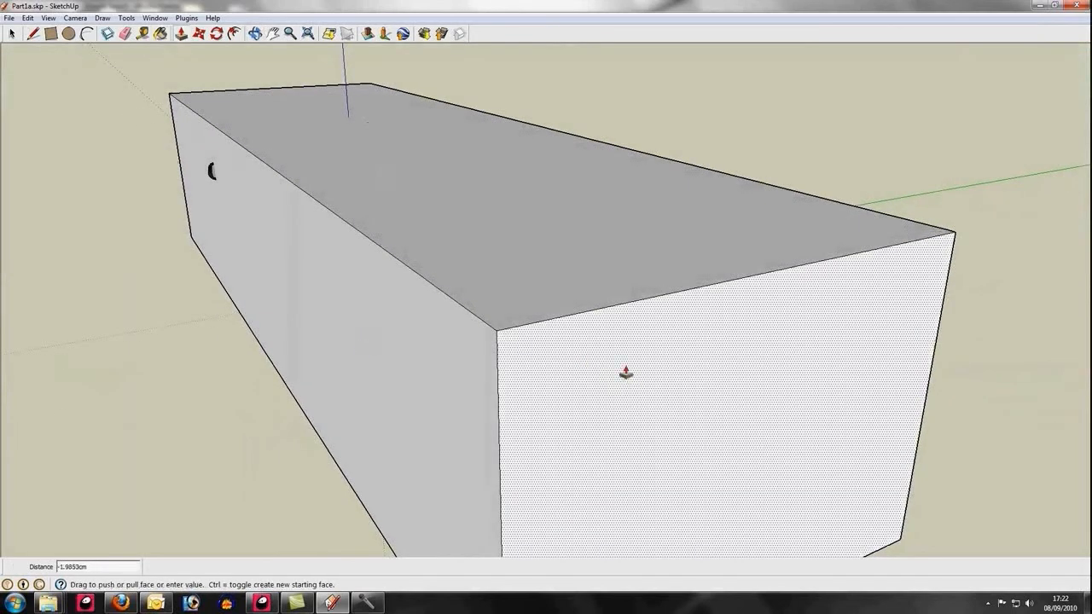
{"action": "left_click_drag", "start_coordinate": [626, 374], "coordinate": [433, 256]}
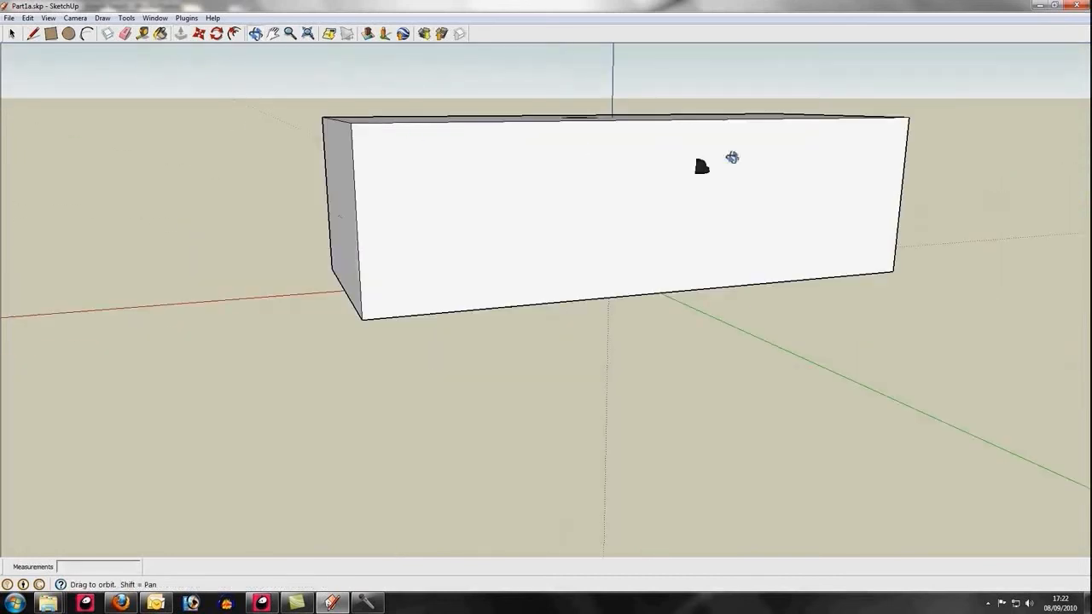
Step: Orbit around the finished box, select it, and bring up the Plugins menu
{"action": "left_click_drag", "start_coordinate": [732, 157], "coordinate": [432, 212]}
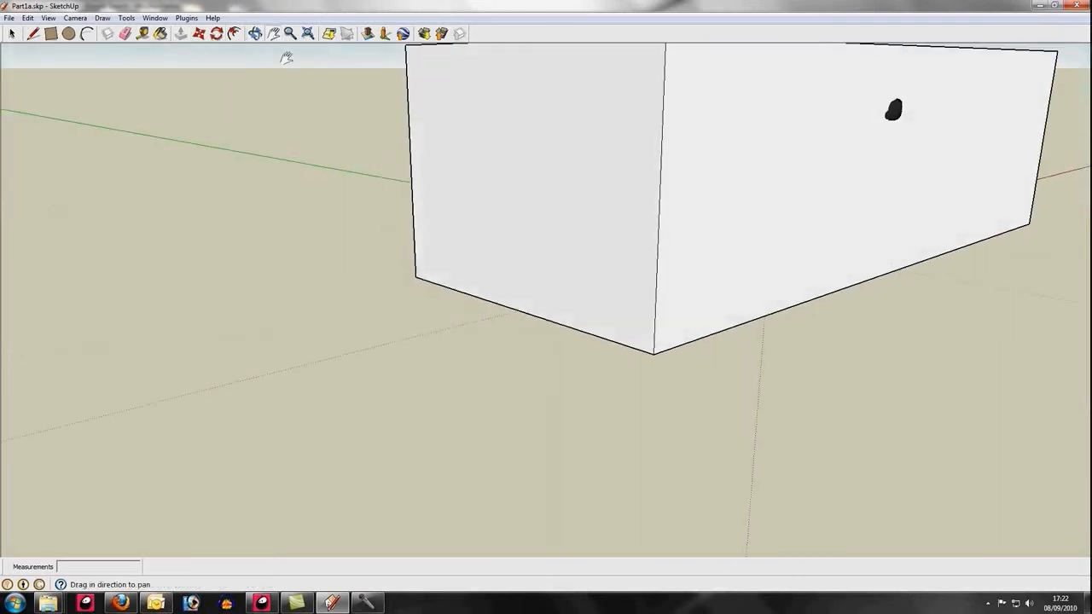
{"action": "left_click_drag", "start_coordinate": [286, 57], "coordinate": [1058, 352]}
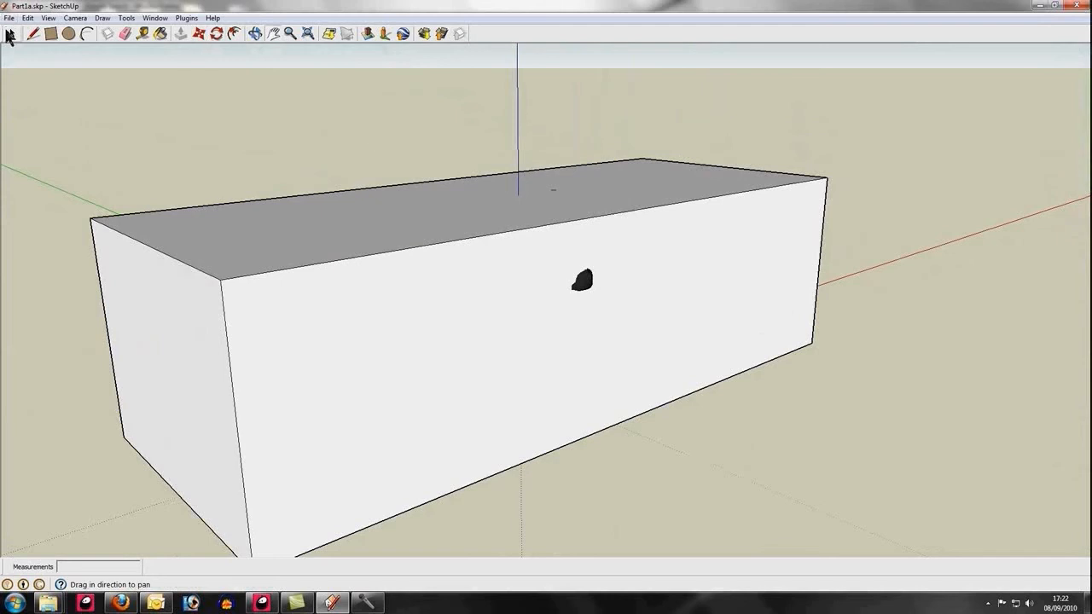
{"action": "left_click", "coordinate": [382, 239]}
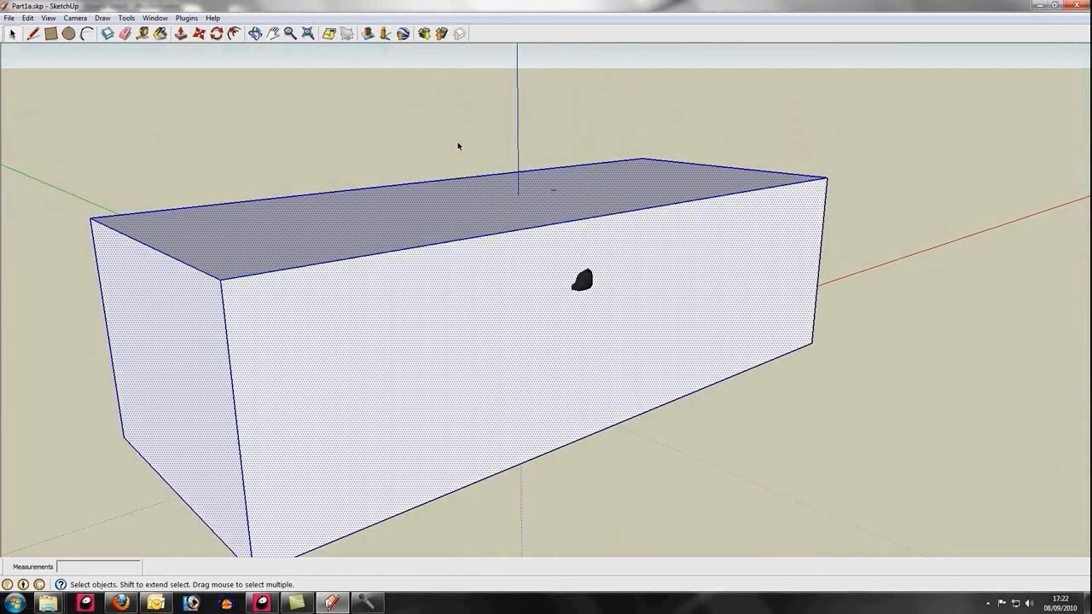
{"action": "left_click", "coordinate": [186, 17]}
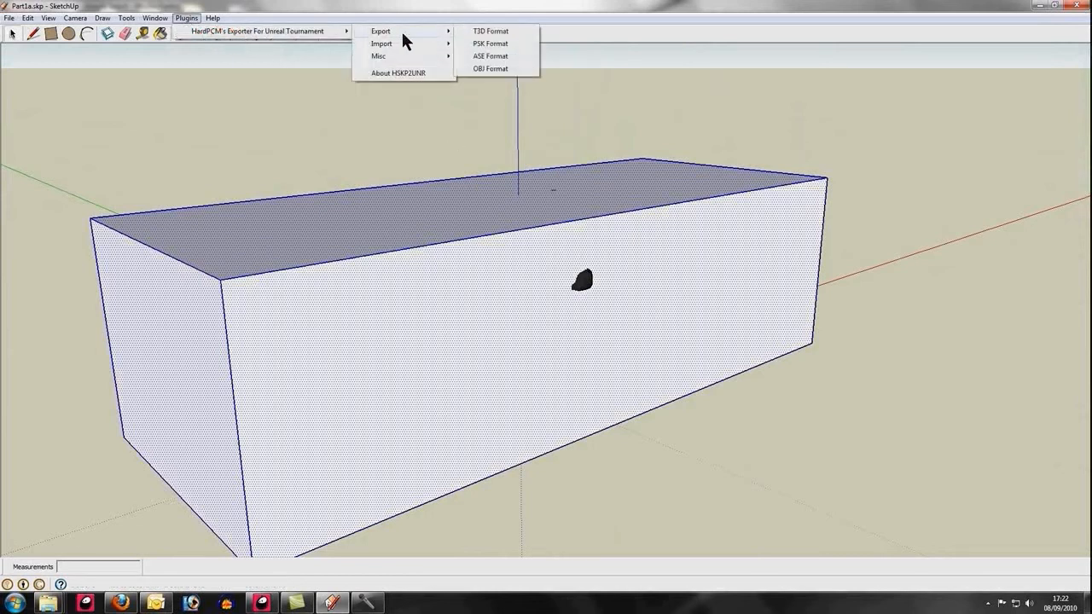
{"action": "mouse_move", "coordinate": [516, 62]}
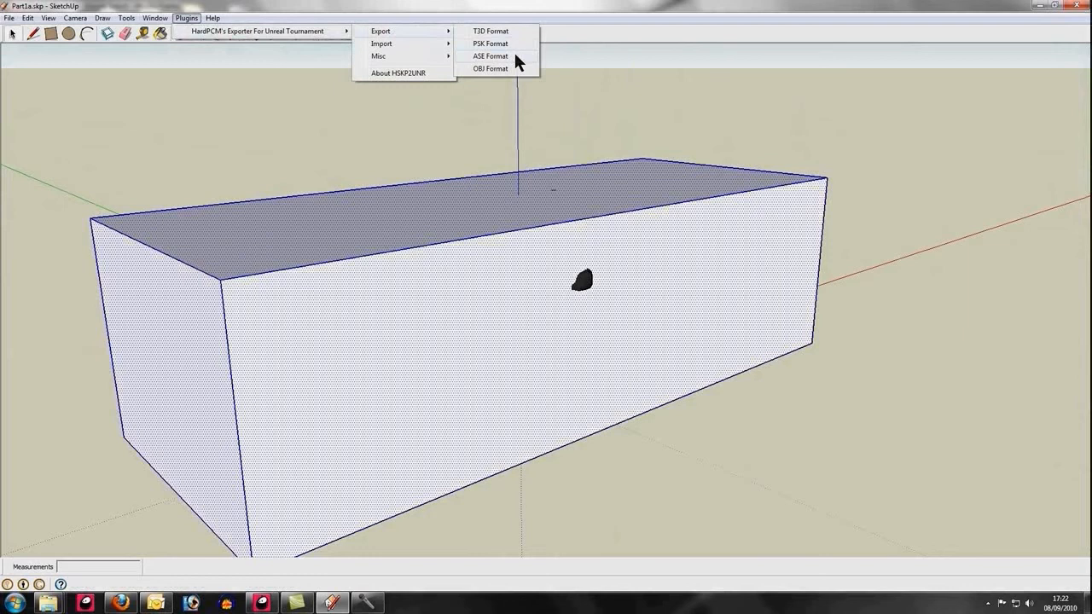
Step: Export to ASE format with Export Selected set to Yes
{"action": "left_click", "coordinate": [489, 56]}
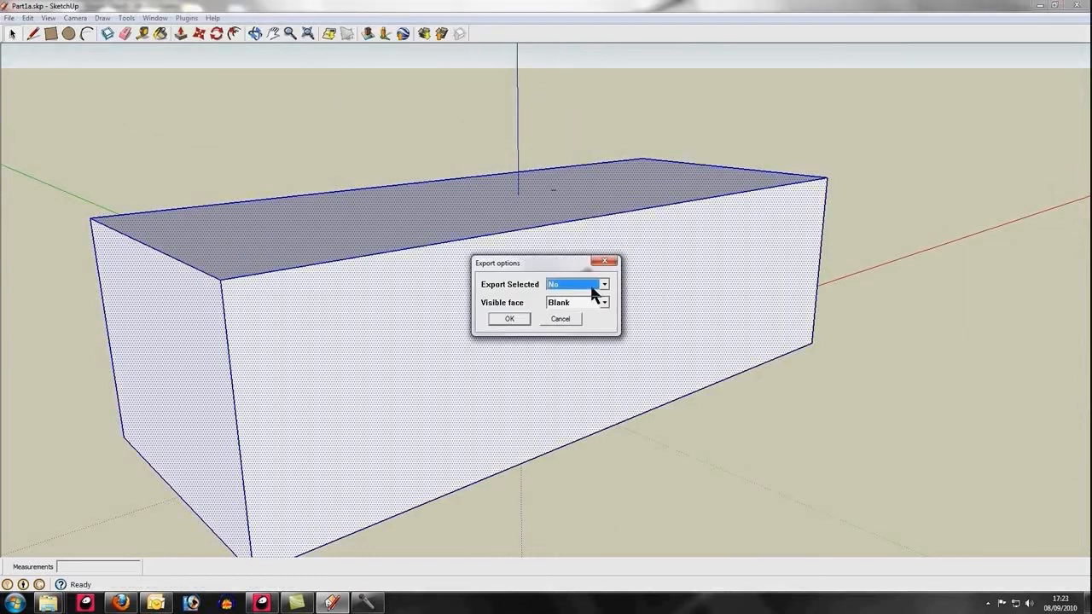
{"action": "left_click", "coordinate": [604, 285]}
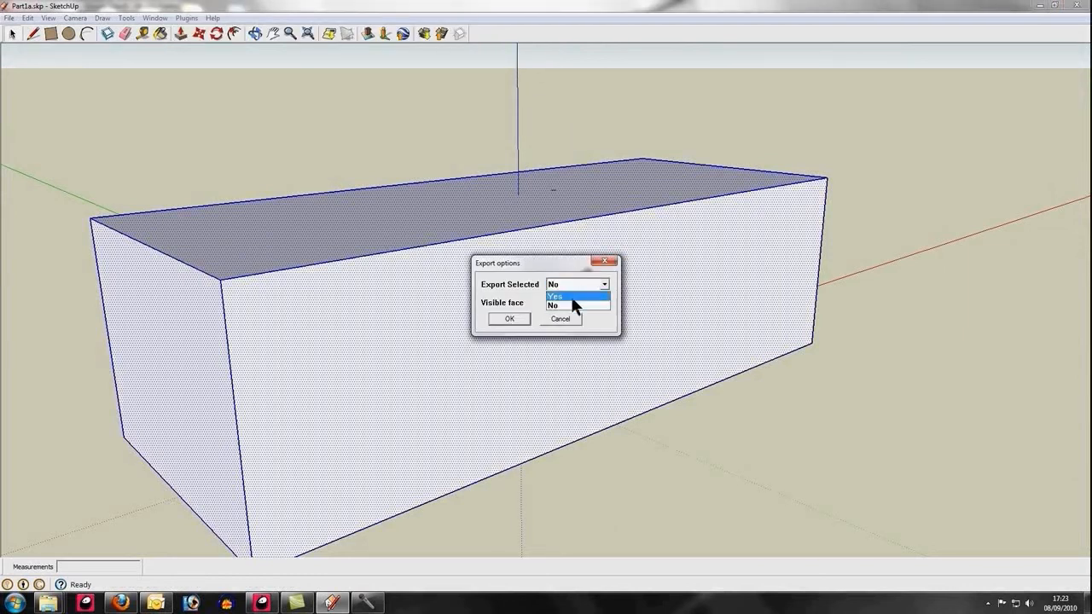
{"action": "left_click", "coordinate": [556, 296]}
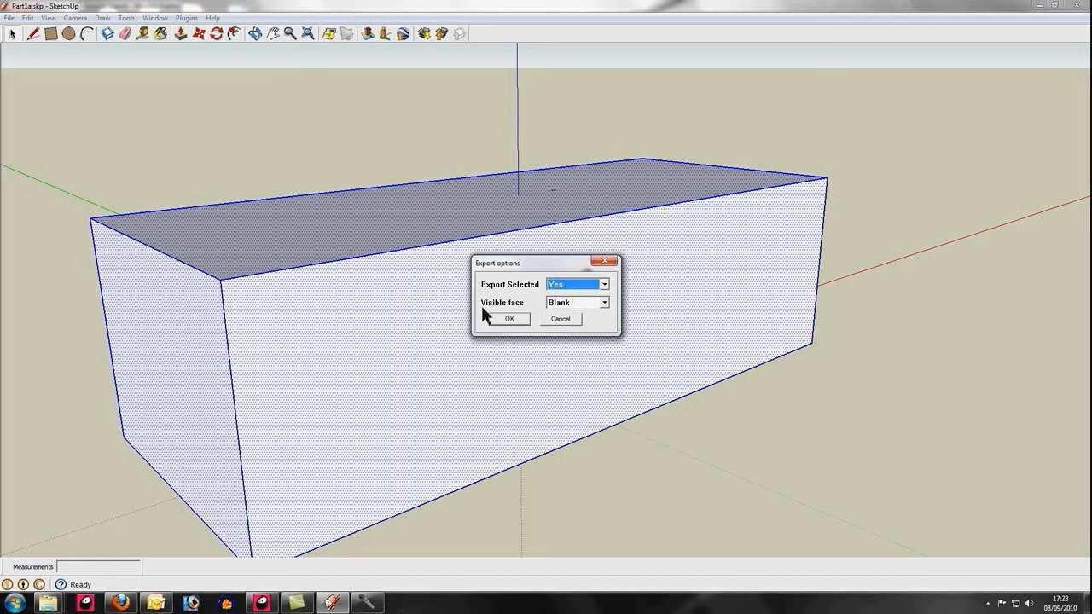
{"action": "mouse_move", "coordinate": [515, 325]}
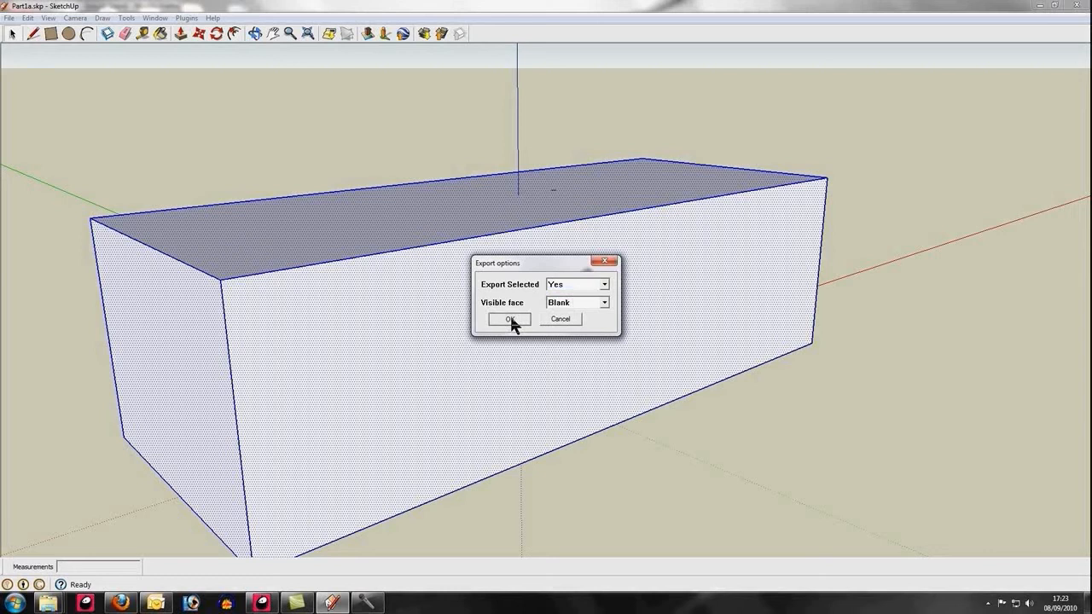
{"action": "left_click", "coordinate": [508, 318]}
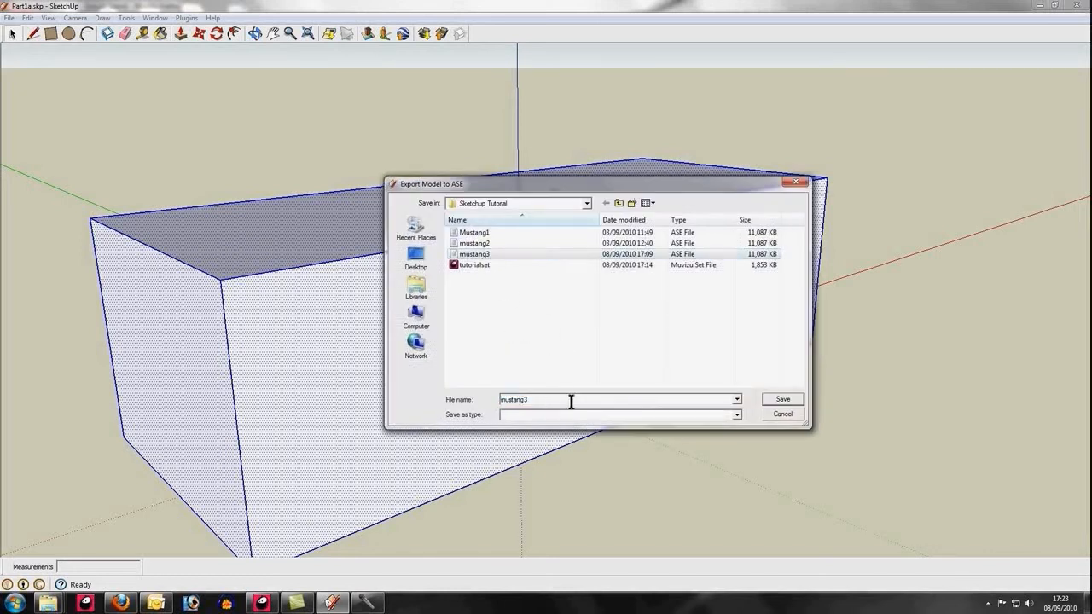
Step: Save the collision box export as mustangcollision.ase
{"action": "type", "text": "mustangcollision.ase"}
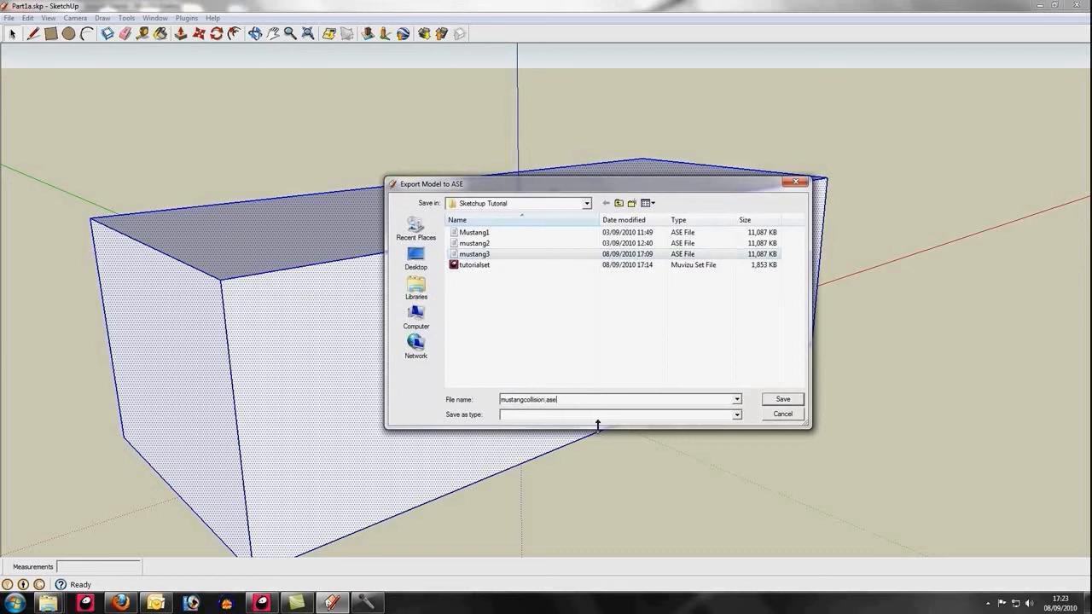
{"action": "left_click", "coordinate": [782, 399]}
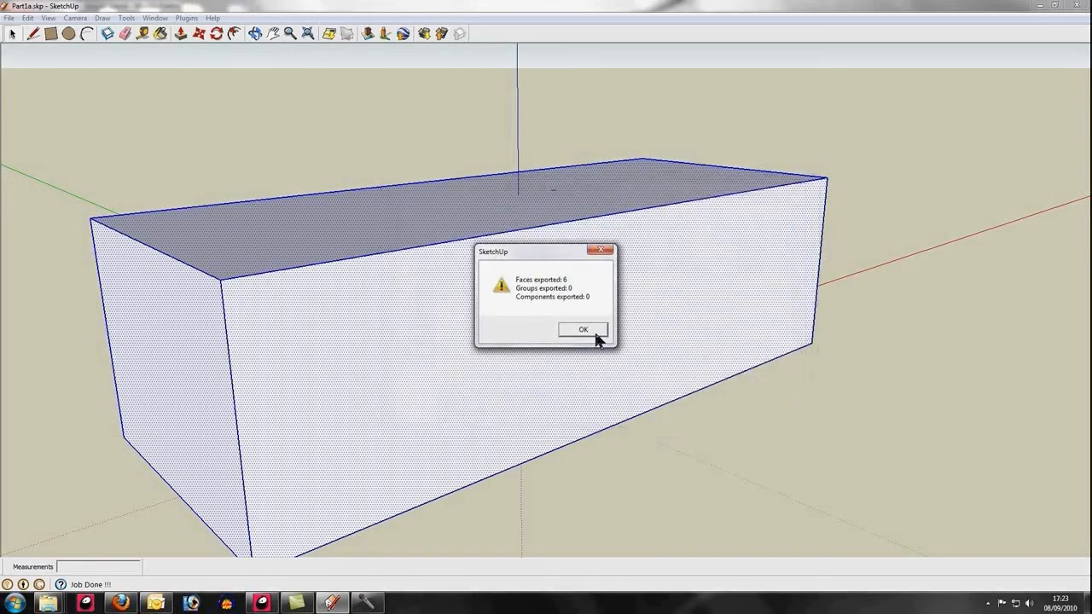
Step: Dismiss the six-face export report and bring up the Sketchup Tutorial folder
{"action": "left_click", "coordinate": [582, 331]}
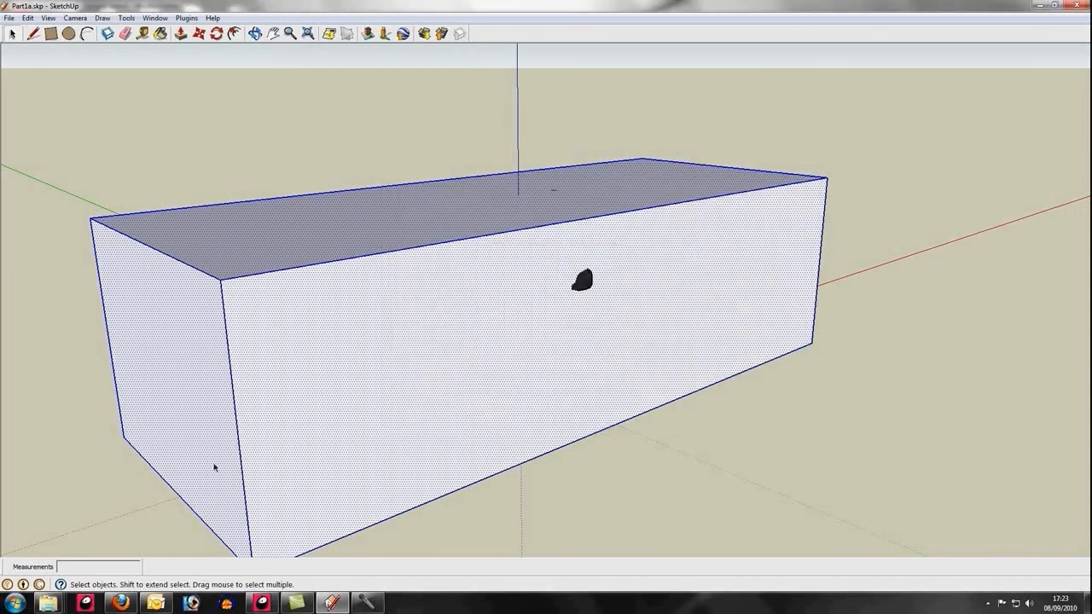
{"action": "mouse_move", "coordinate": [84, 602]}
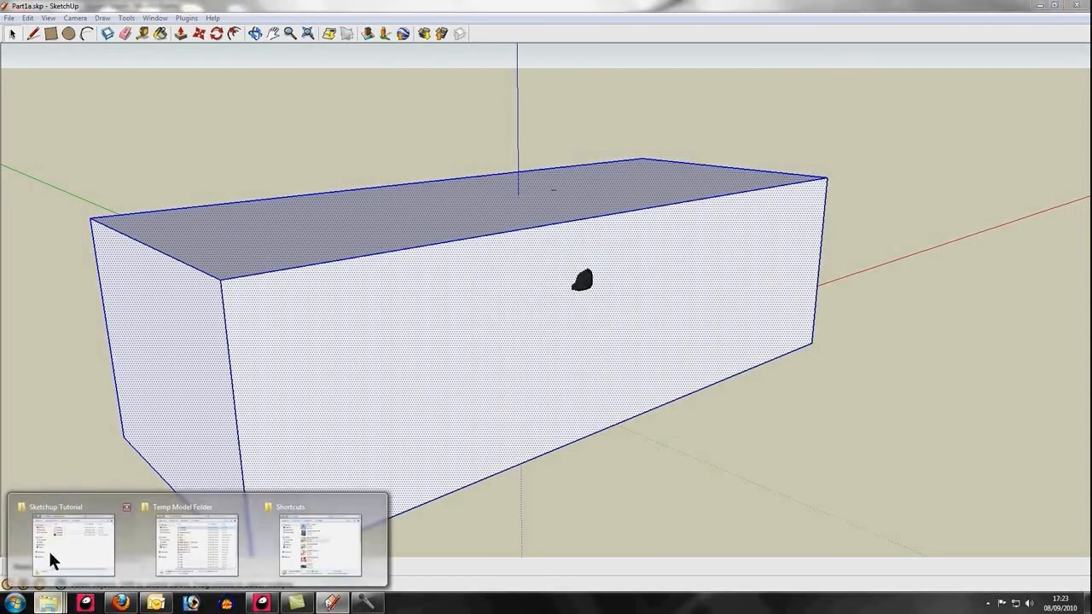
{"action": "left_click", "coordinate": [72, 544]}
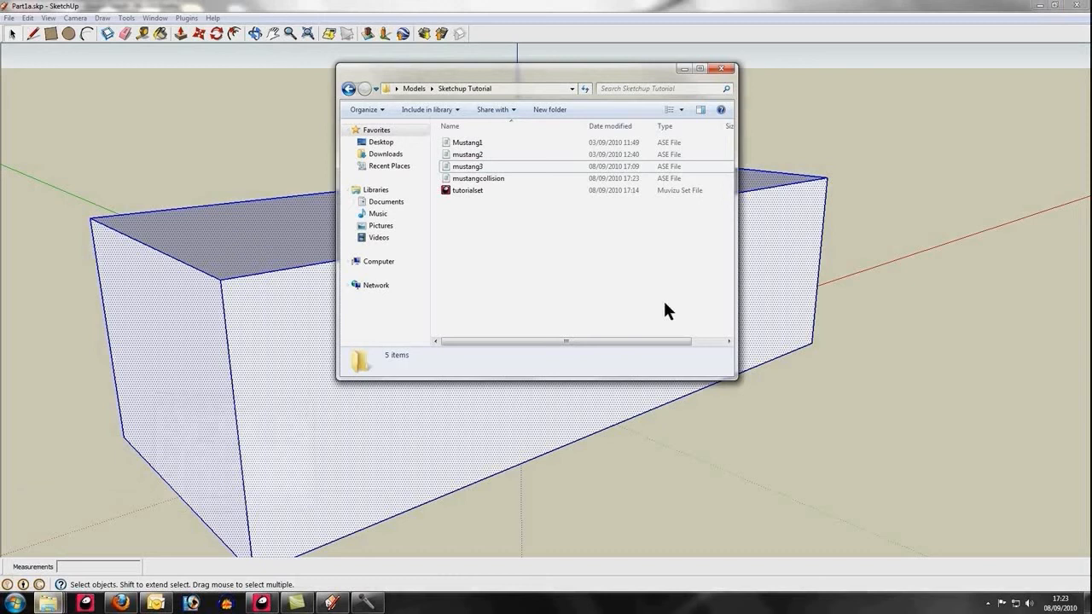
{"action": "mouse_move", "coordinate": [574, 230]}
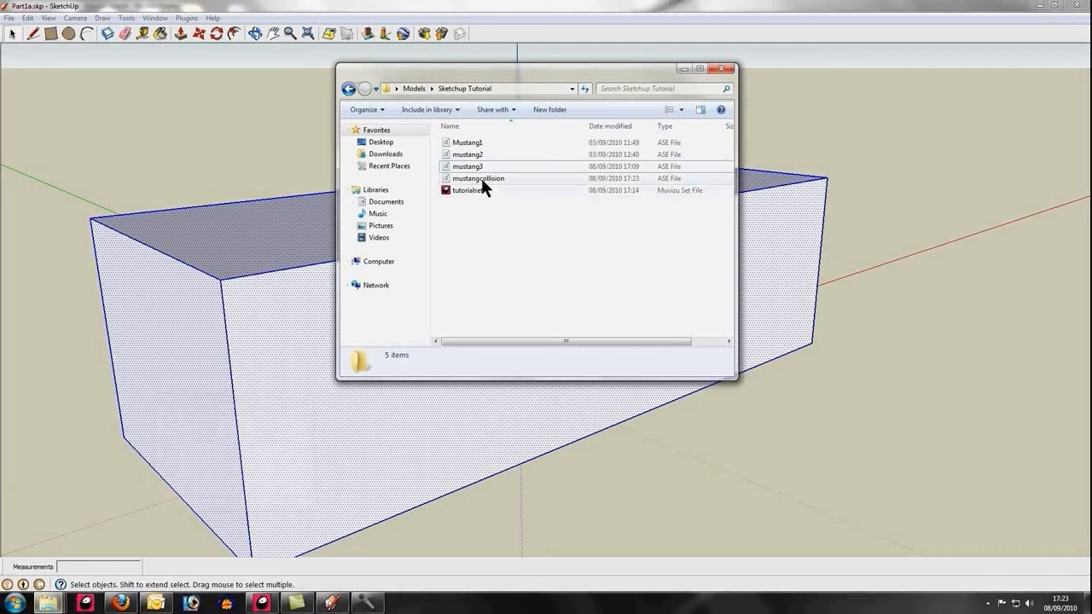
{"action": "mouse_move", "coordinate": [478, 178]}
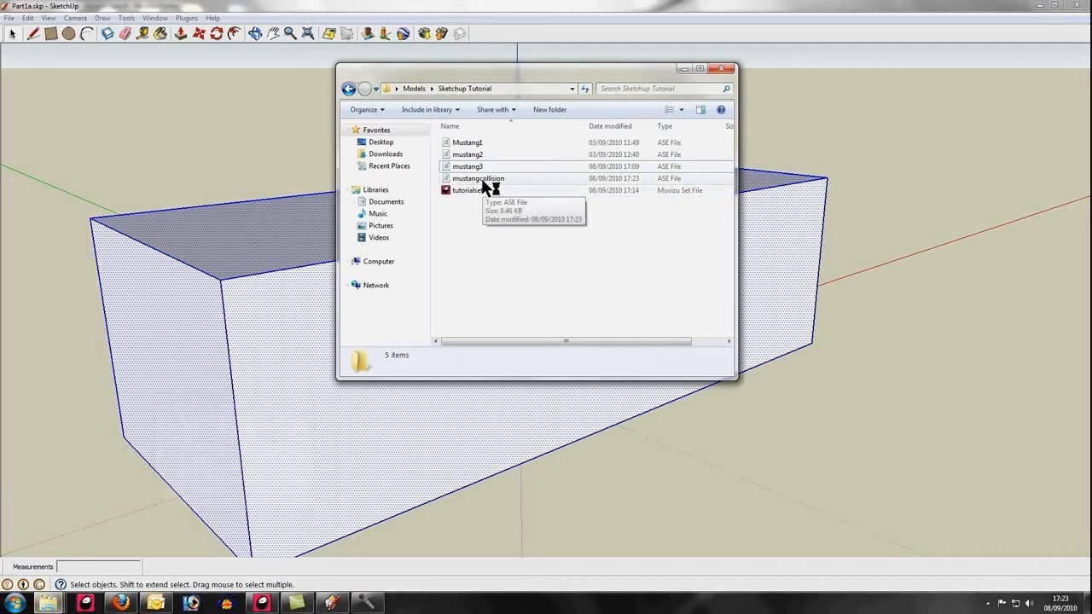
Step: Open mustangcollision.ase with Notepad via Open with
{"action": "right_click", "coordinate": [478, 178]}
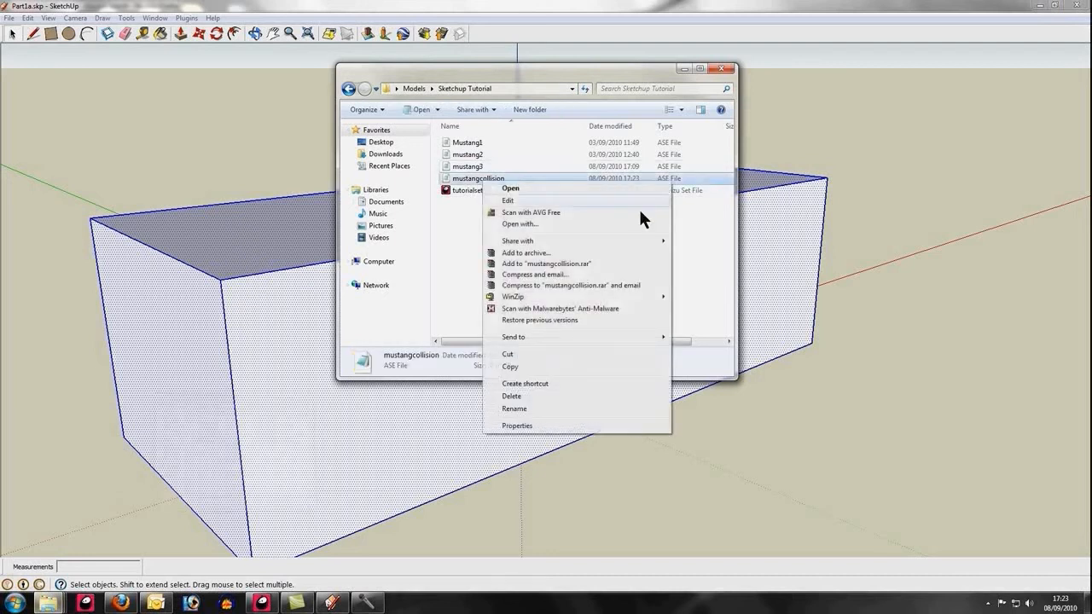
{"action": "mouse_move", "coordinate": [625, 228]}
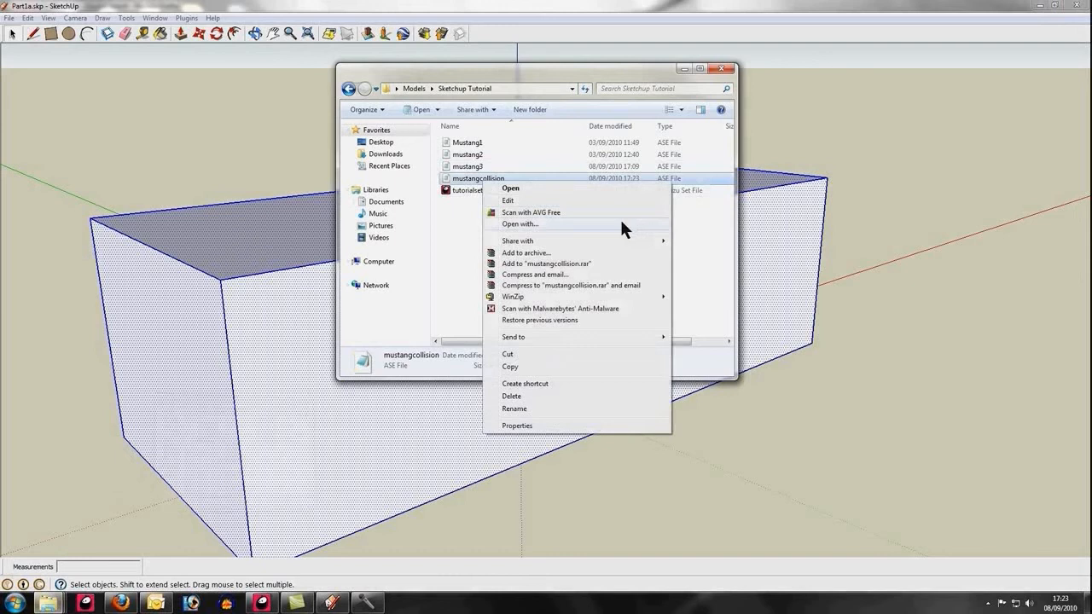
{"action": "left_click", "coordinate": [519, 223]}
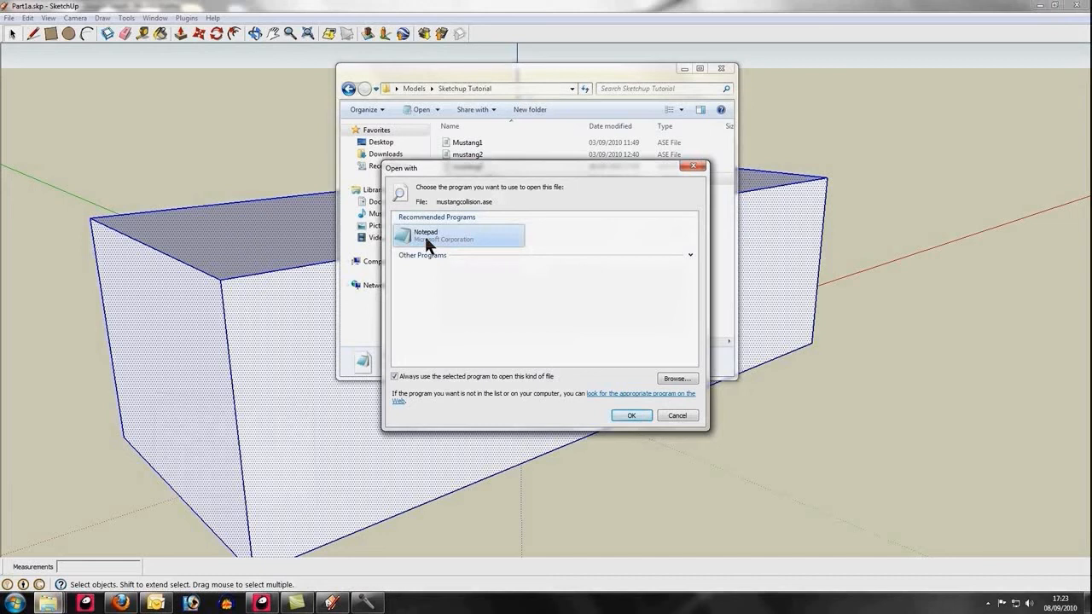
{"action": "left_click", "coordinate": [632, 415]}
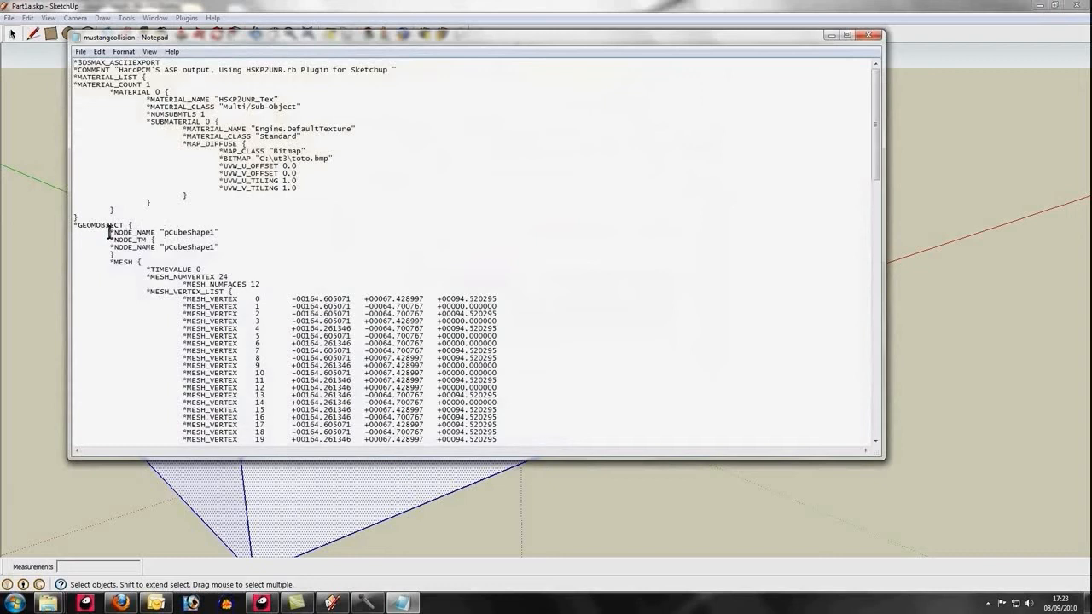
Step: Rename the pCubeShape1 node to UCX_pCubeShape1 in the ASE text
{"action": "double_click", "coordinate": [162, 232]}
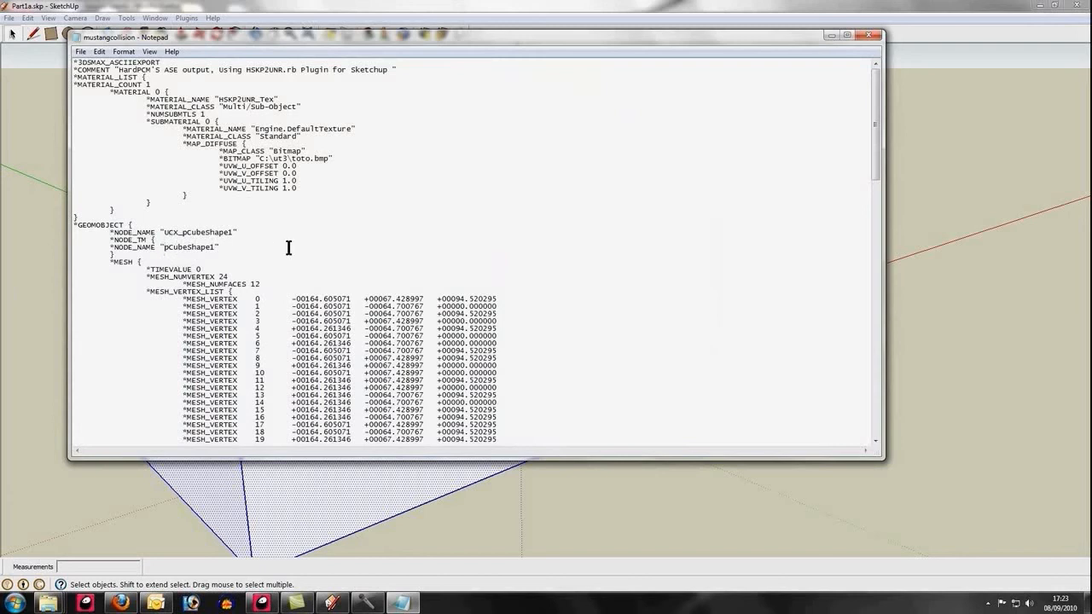
{"action": "type", "text": "UCX_"}
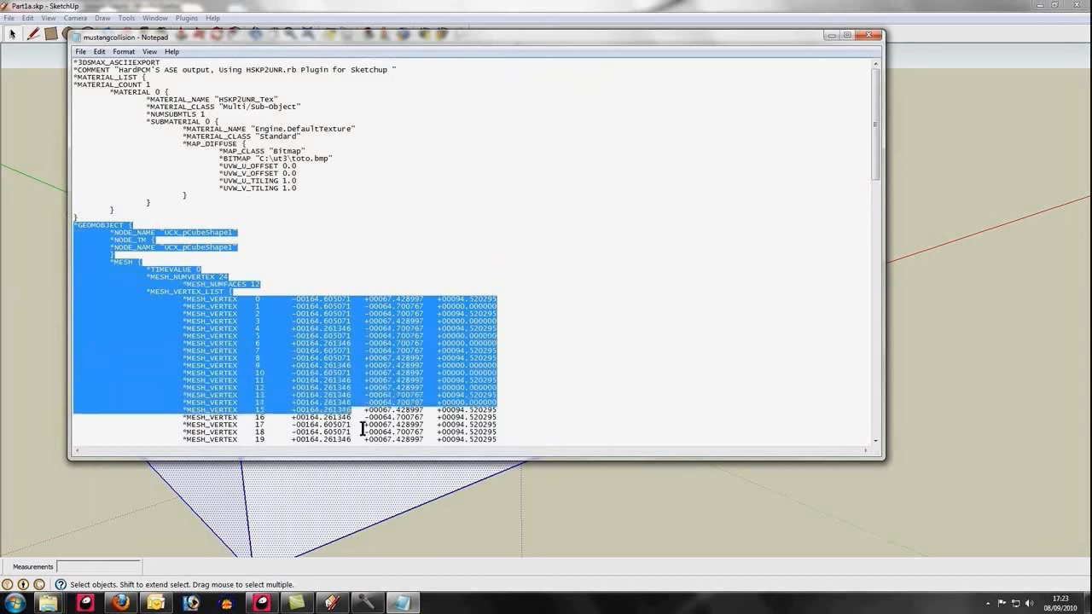
Step: Scroll through the edited ASE text and copy the collision mesh text
{"action": "scroll", "scroll_direction": "down", "scroll_amount": 3}
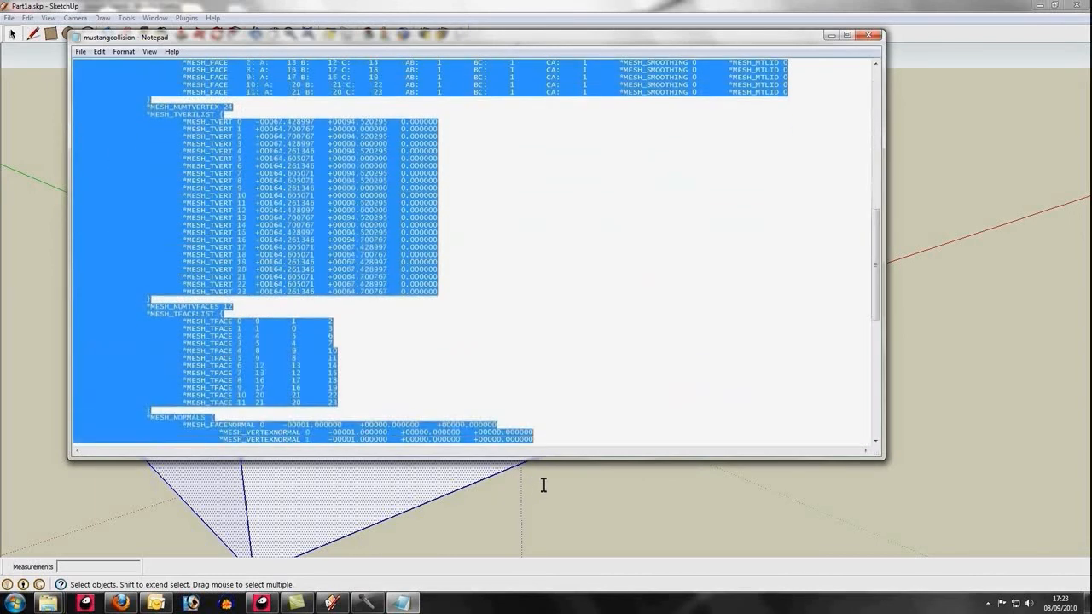
{"action": "scroll", "scroll_direction": "down", "scroll_amount": 3}
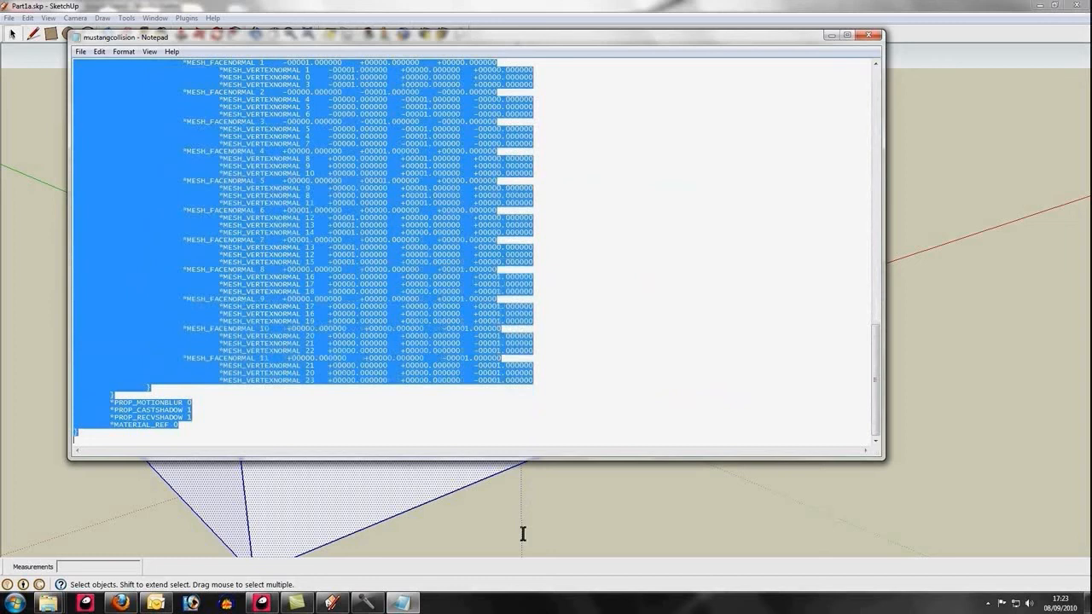
{"action": "mouse_move", "coordinate": [506, 519]}
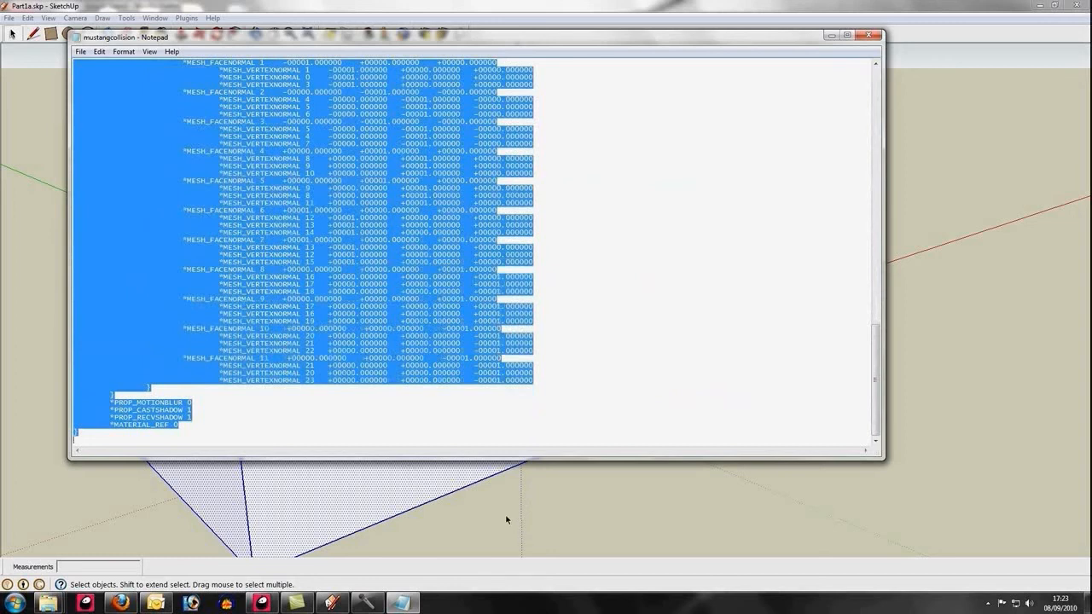
{"action": "mouse_move", "coordinate": [164, 53]}
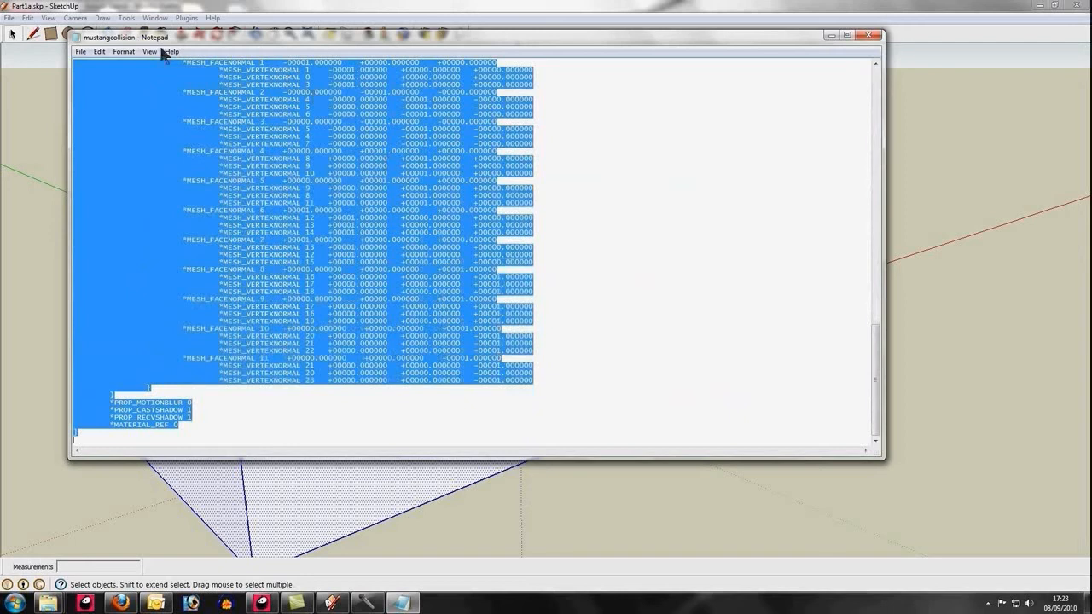
{"action": "left_click", "coordinate": [99, 51]}
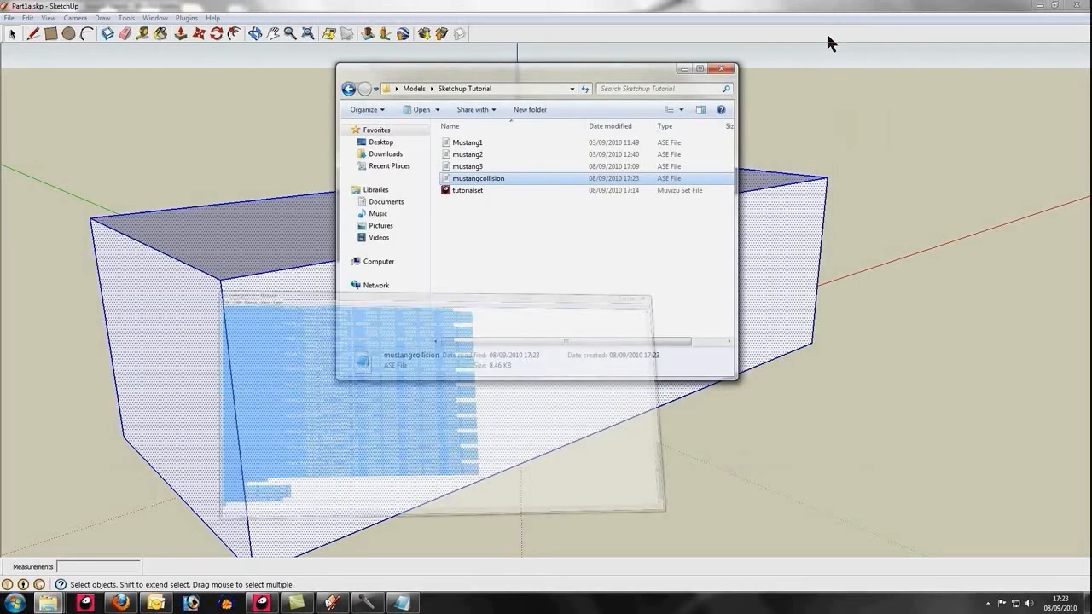
Step: Open the mustang3 ASE model file in Notepad
{"action": "left_click", "coordinate": [467, 166]}
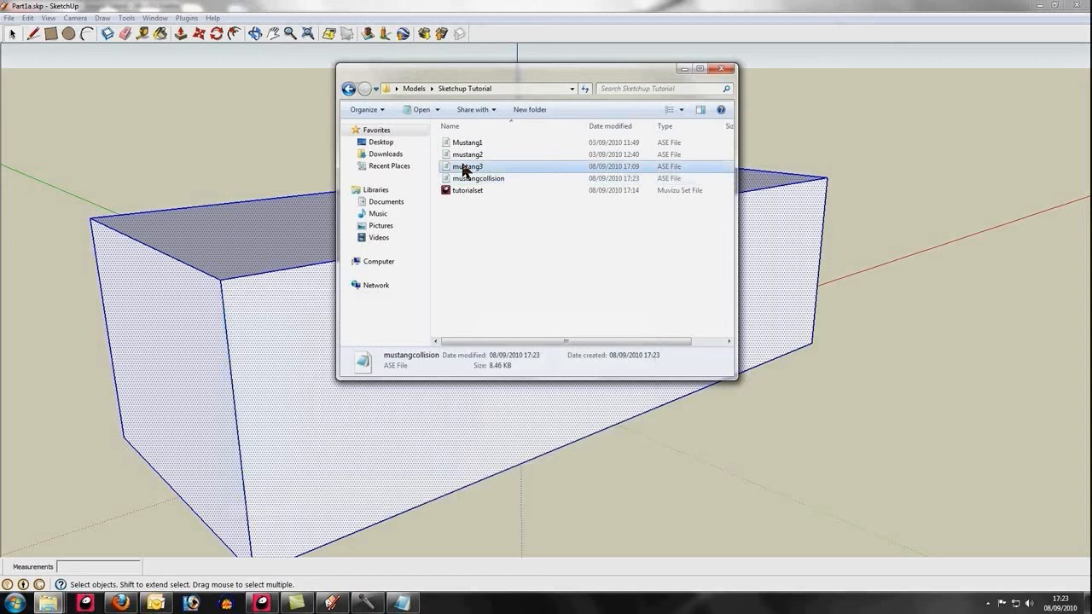
{"action": "double_click", "coordinate": [468, 166]}
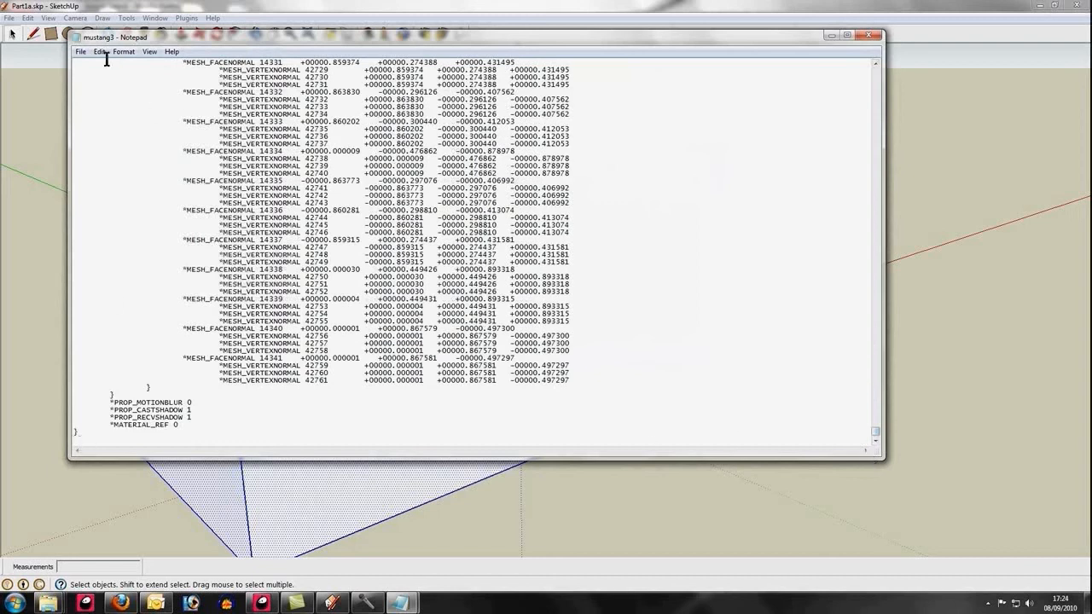
Step: Paste the collision mesh at the file's end and save it as mustang4.ase
{"action": "left_click", "coordinate": [123, 51]}
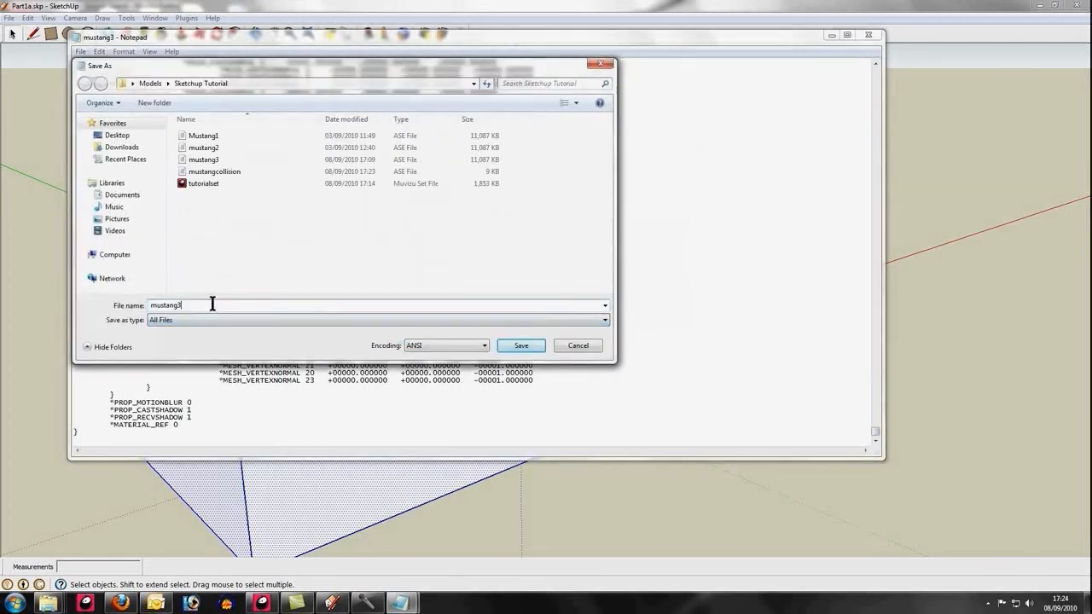
{"action": "type", "text": "mustang4.ase"}
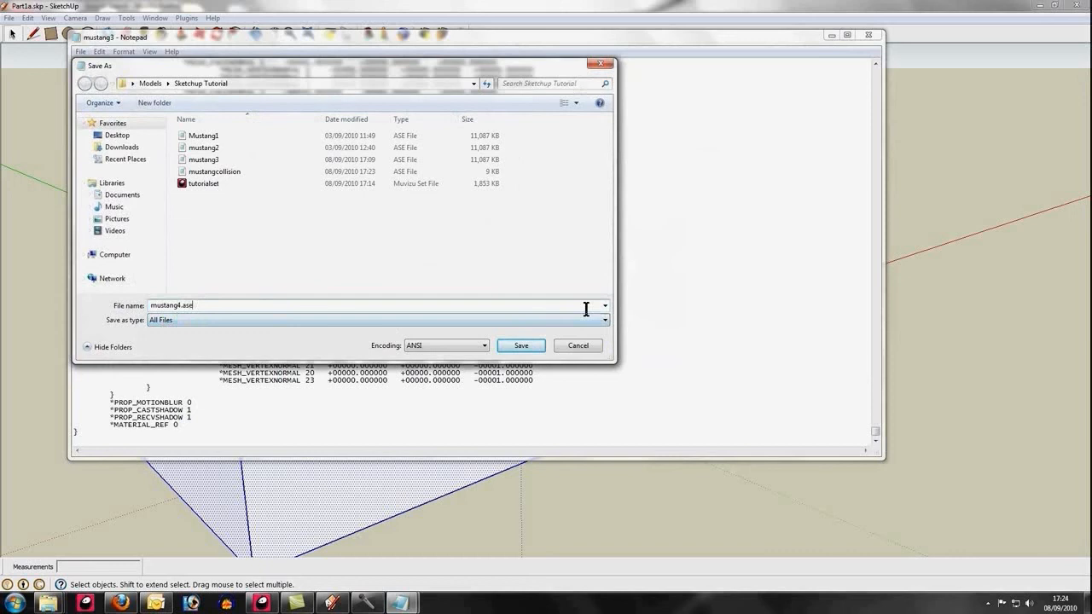
{"action": "left_click", "coordinate": [520, 346]}
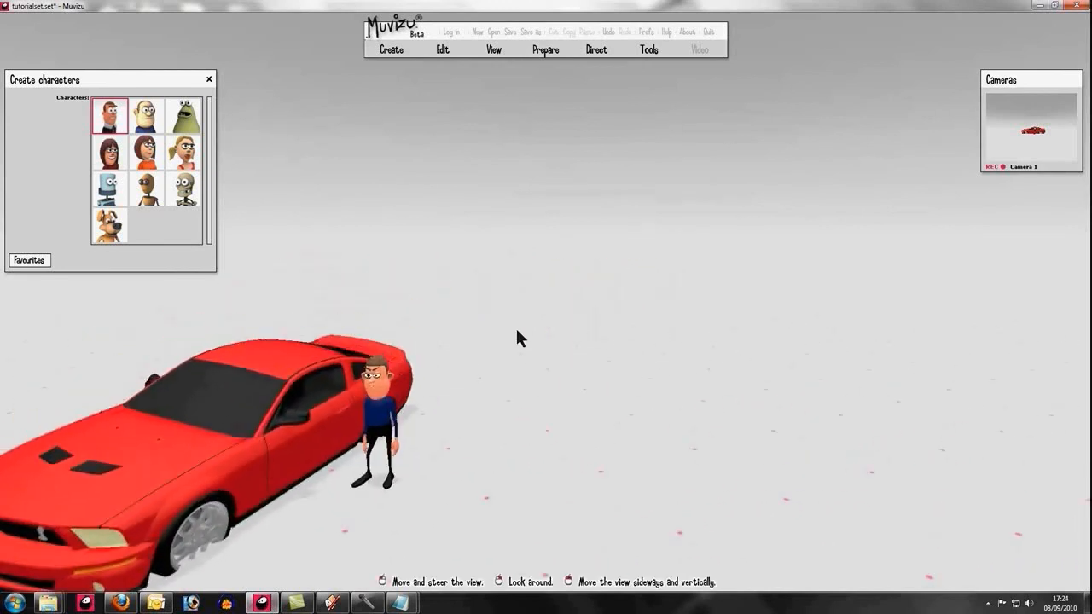
Step: Import mustang4 via Create > Objects with ID textures, alpha mask and double-sided facing
{"action": "left_click", "coordinate": [391, 48]}
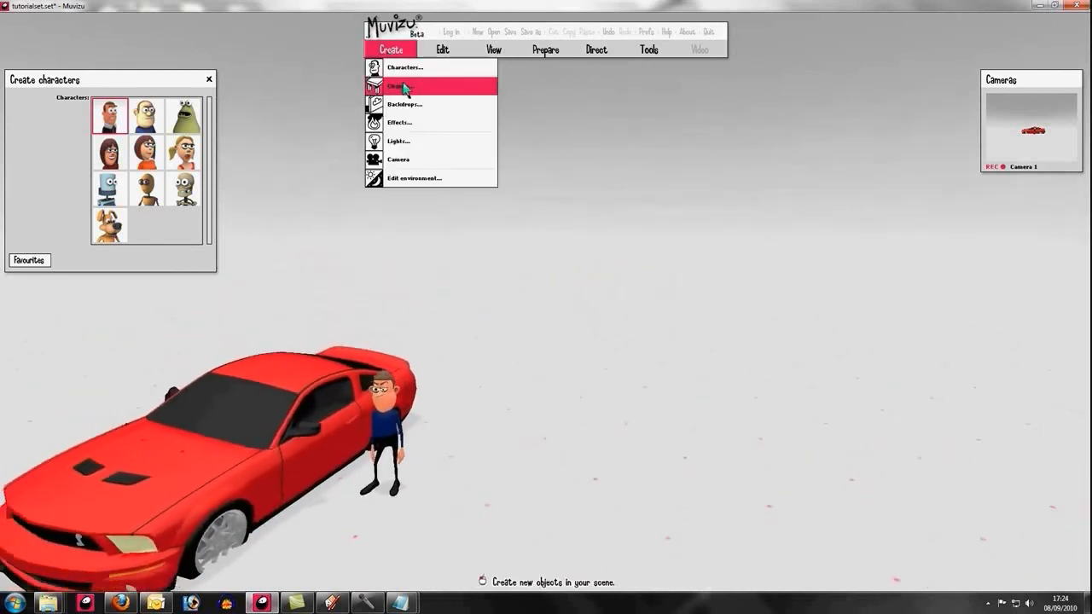
{"action": "left_click", "coordinate": [401, 85]}
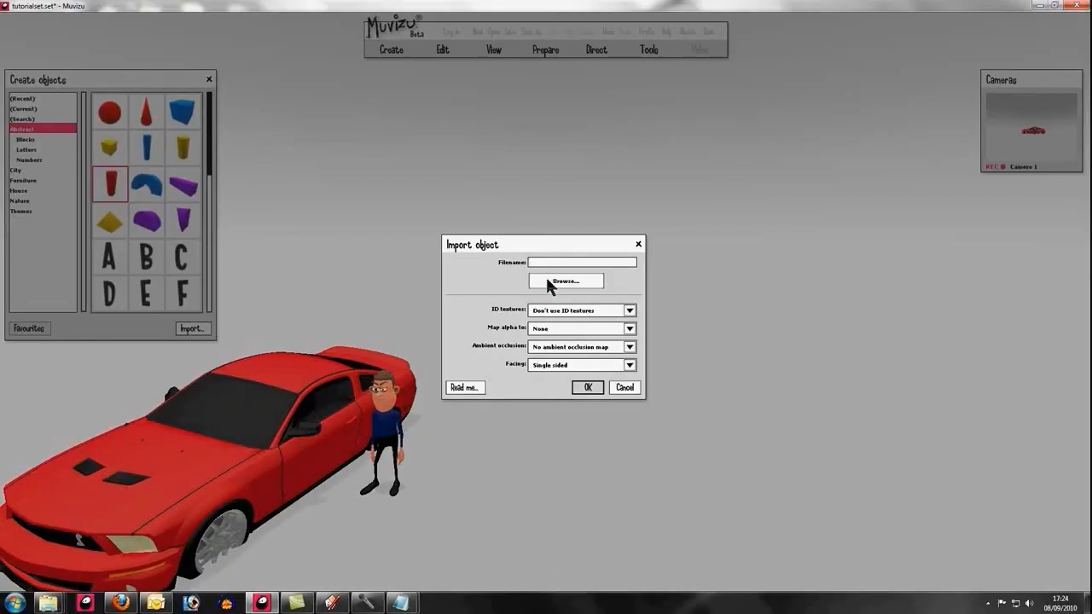
{"action": "left_click", "coordinate": [565, 281]}
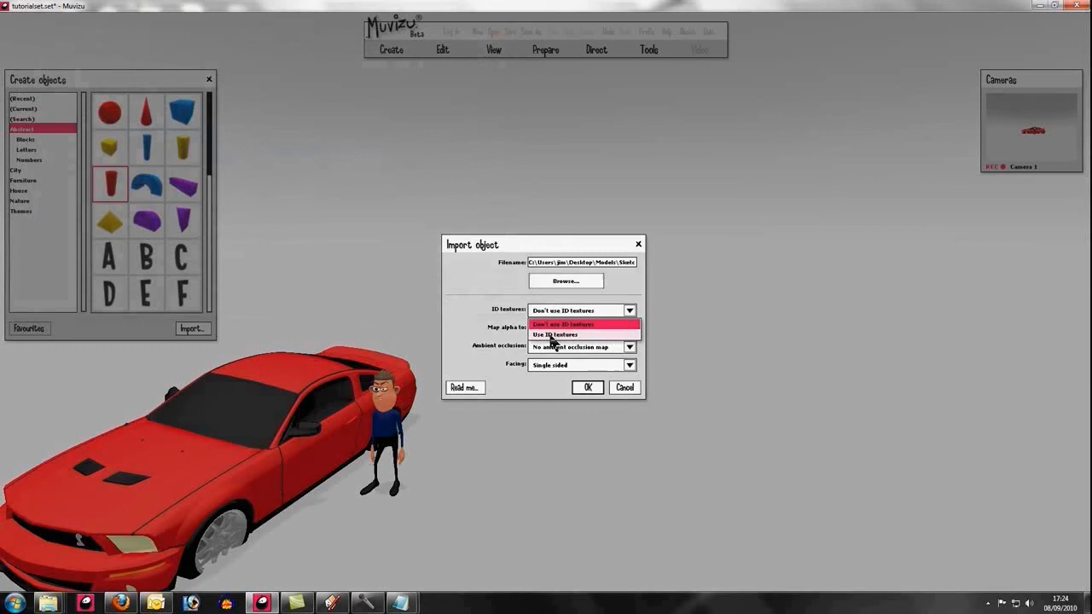
{"action": "left_click", "coordinate": [554, 334]}
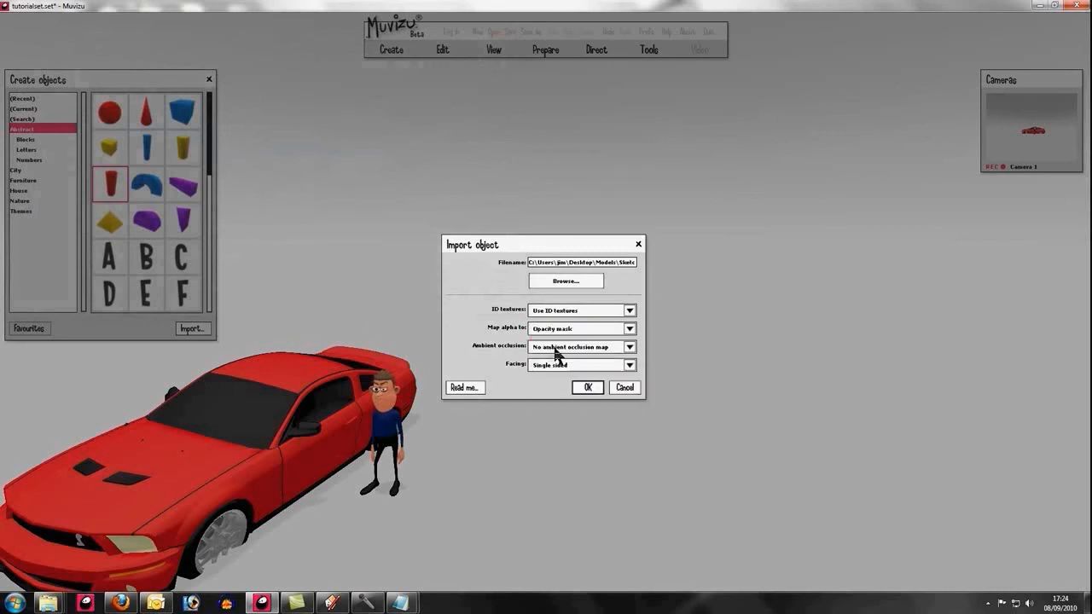
{"action": "mouse_move", "coordinate": [538, 369]}
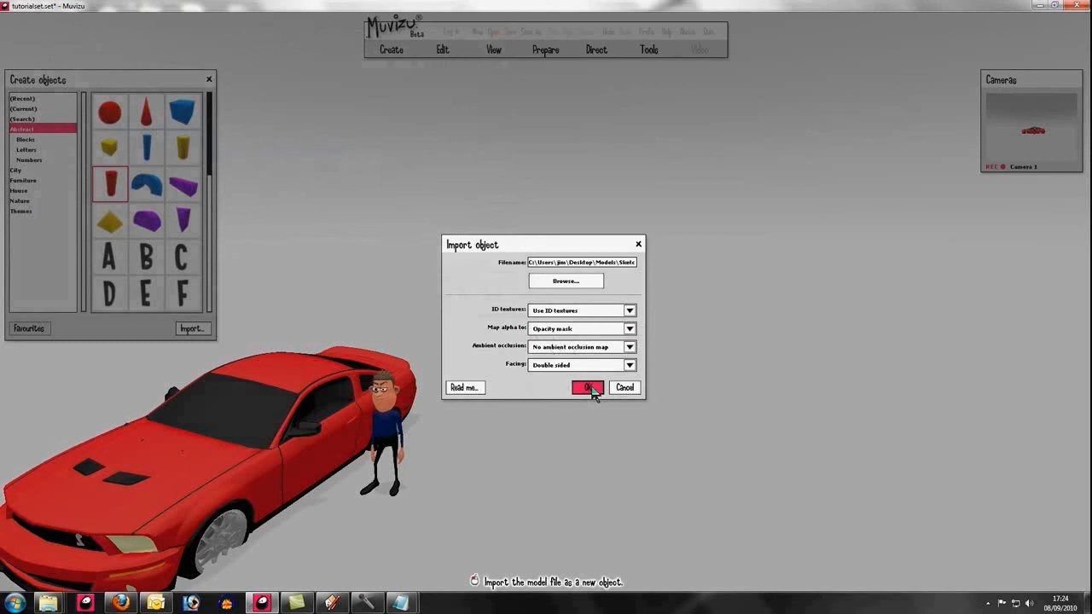
{"action": "left_click", "coordinate": [586, 388]}
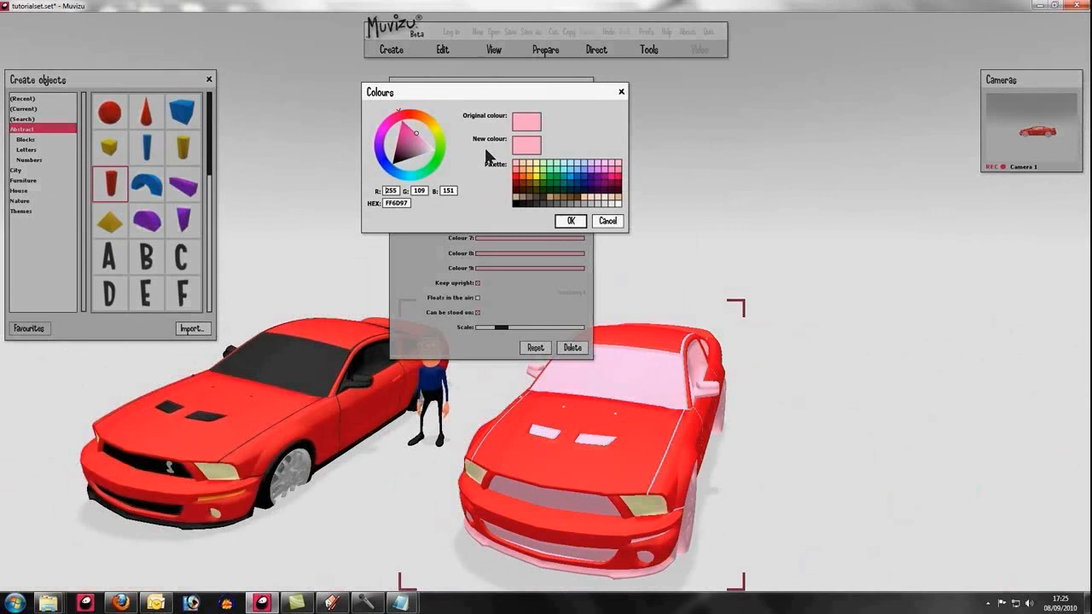
Step: Recolour mustang4's pink colour slots, including a pale yellow one, to match the original
{"action": "left_click", "coordinate": [570, 221]}
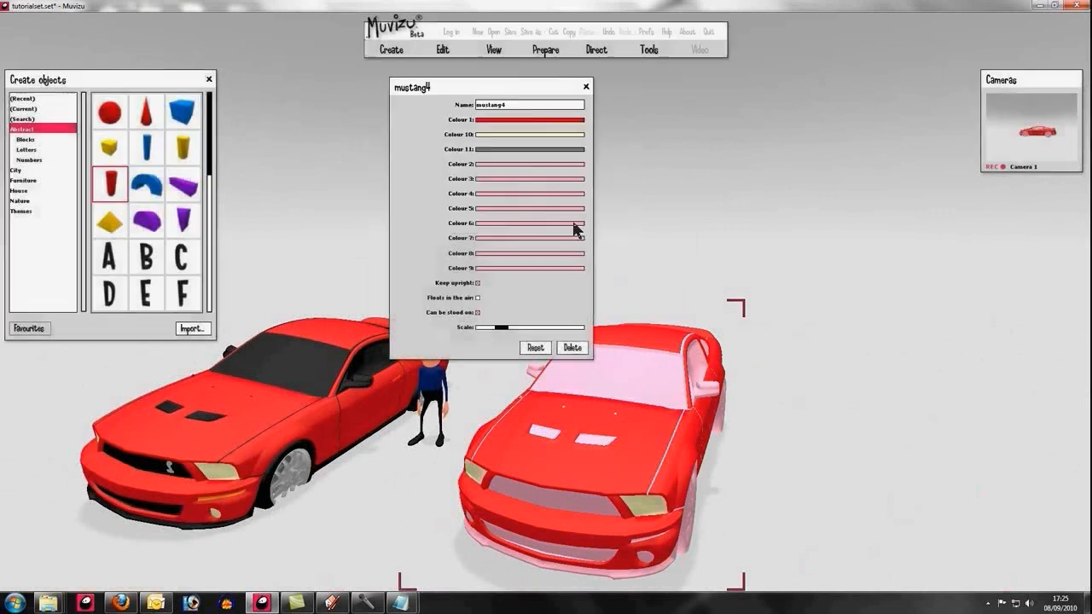
{"action": "left_click", "coordinate": [529, 223]}
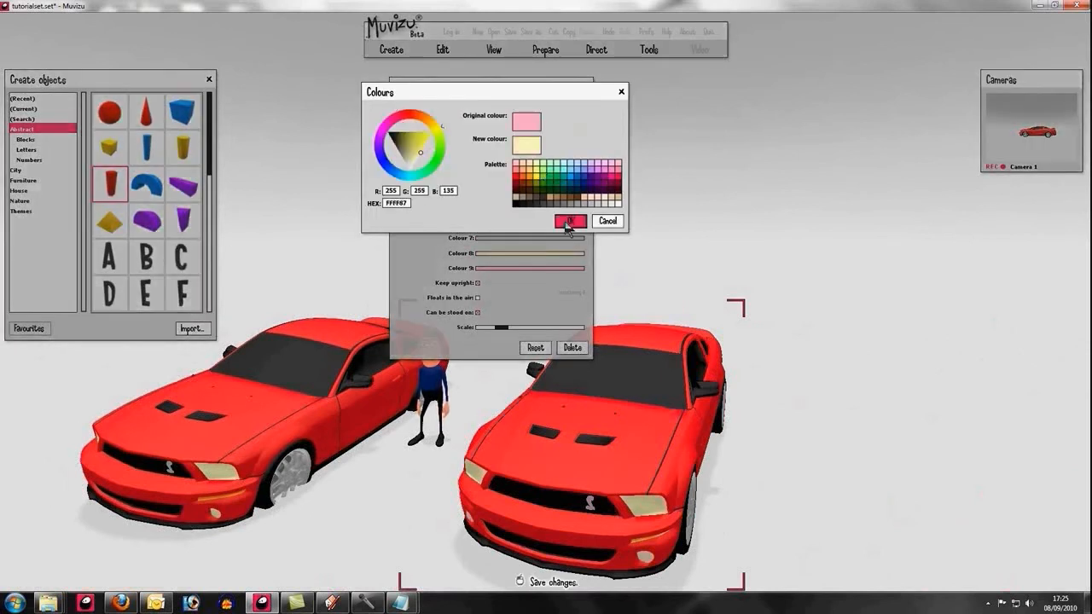
{"action": "left_click", "coordinate": [570, 221]}
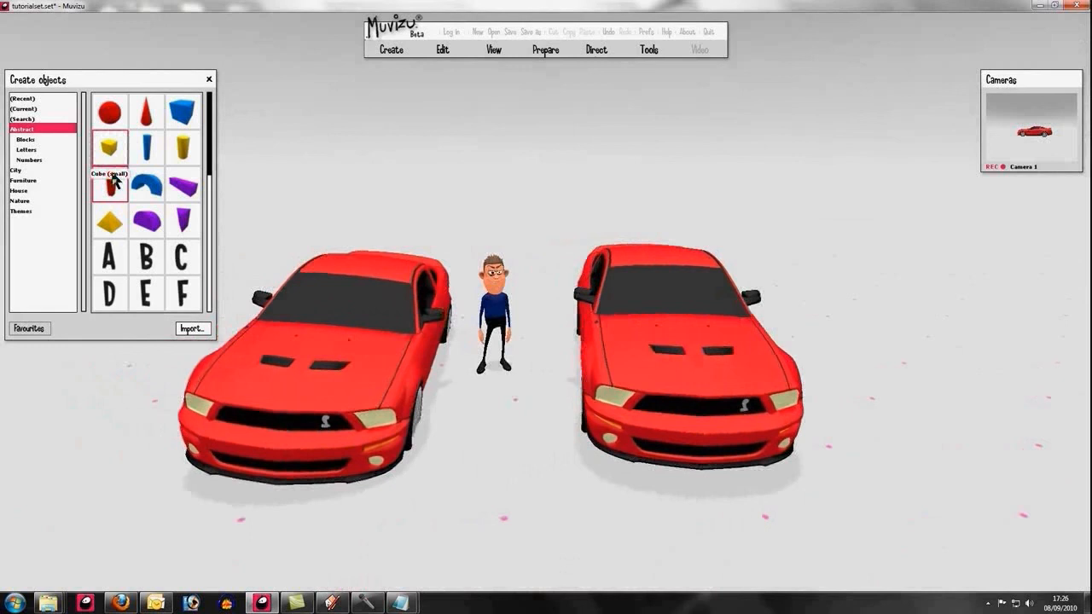
Step: Add a hexagonal prism beside the left Mustang3 car and open that car's properties
{"action": "left_click", "coordinate": [110, 183]}
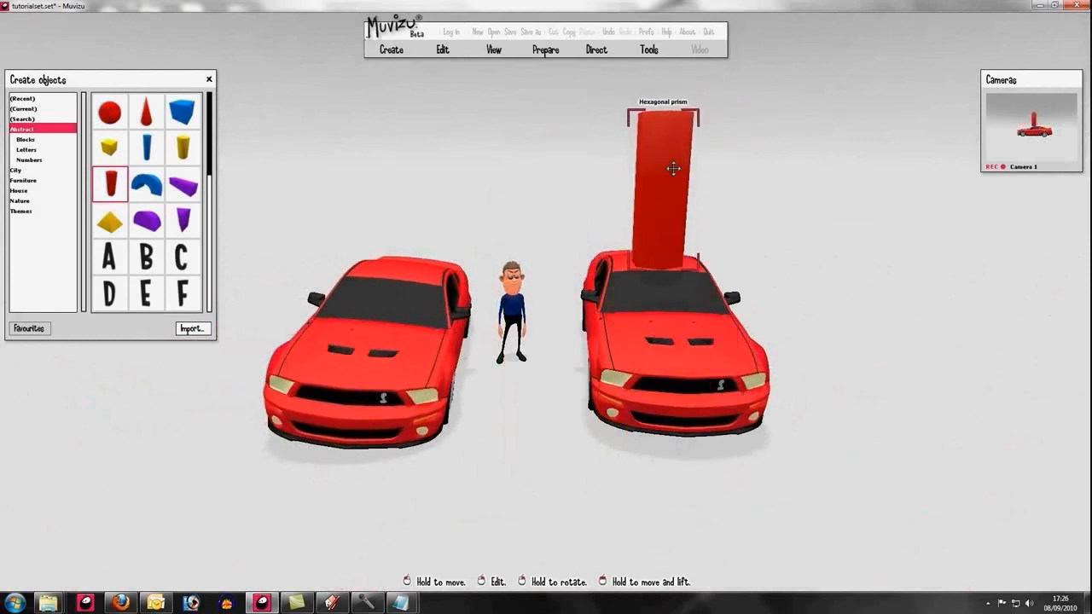
{"action": "left_click_drag", "start_coordinate": [673, 168], "coordinate": [409, 169]}
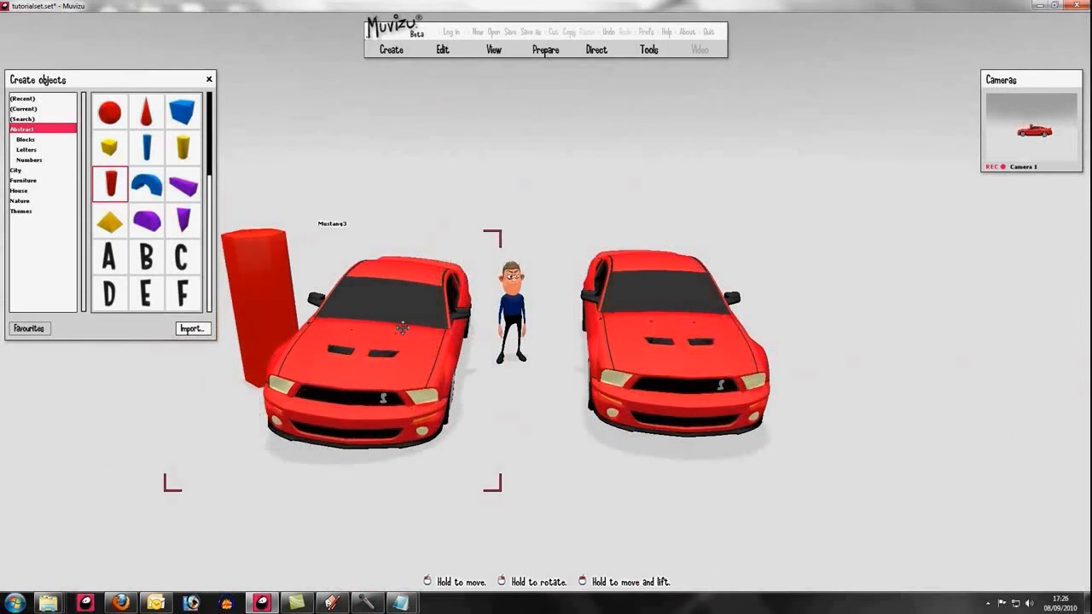
{"action": "double_click", "coordinate": [401, 328]}
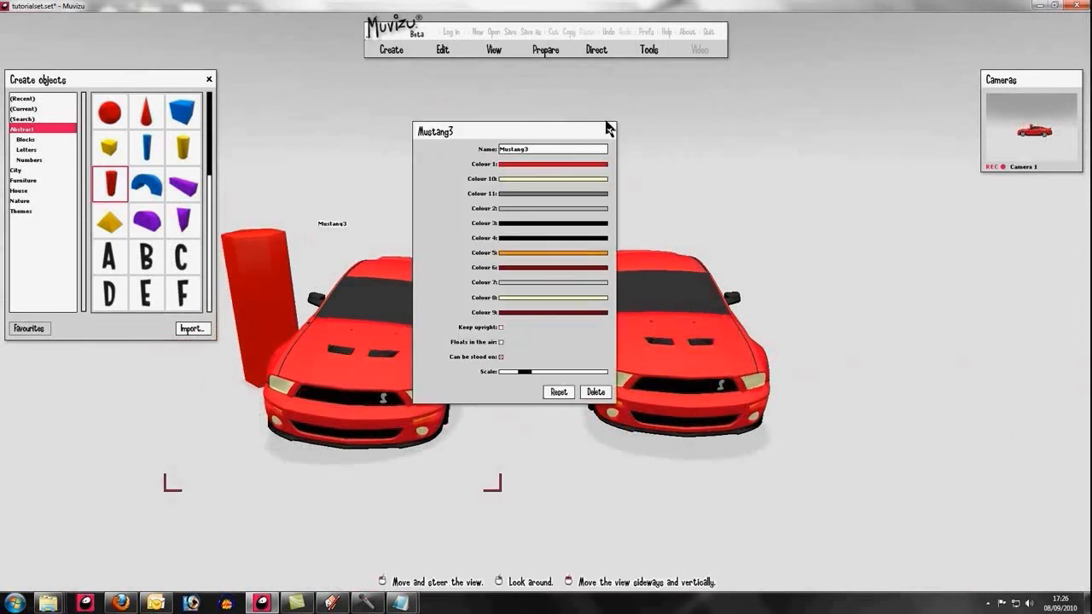